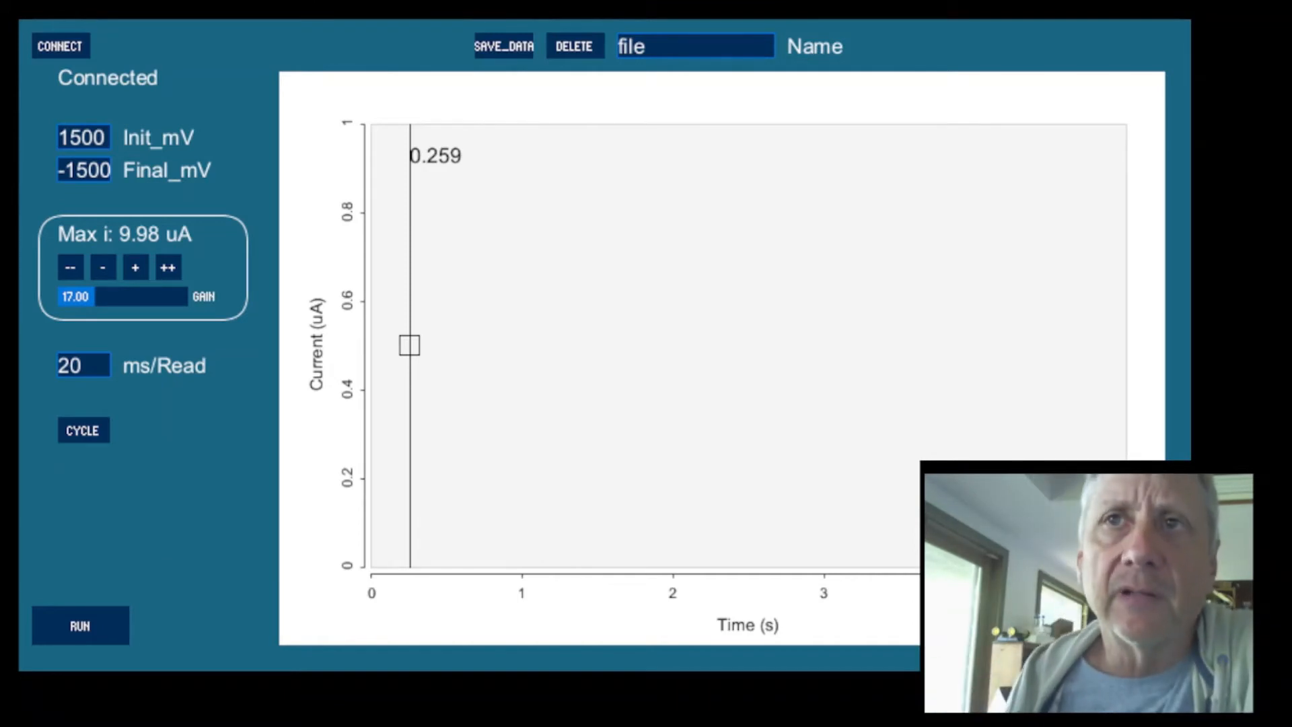
pyautogui.moveTo(419, 51)
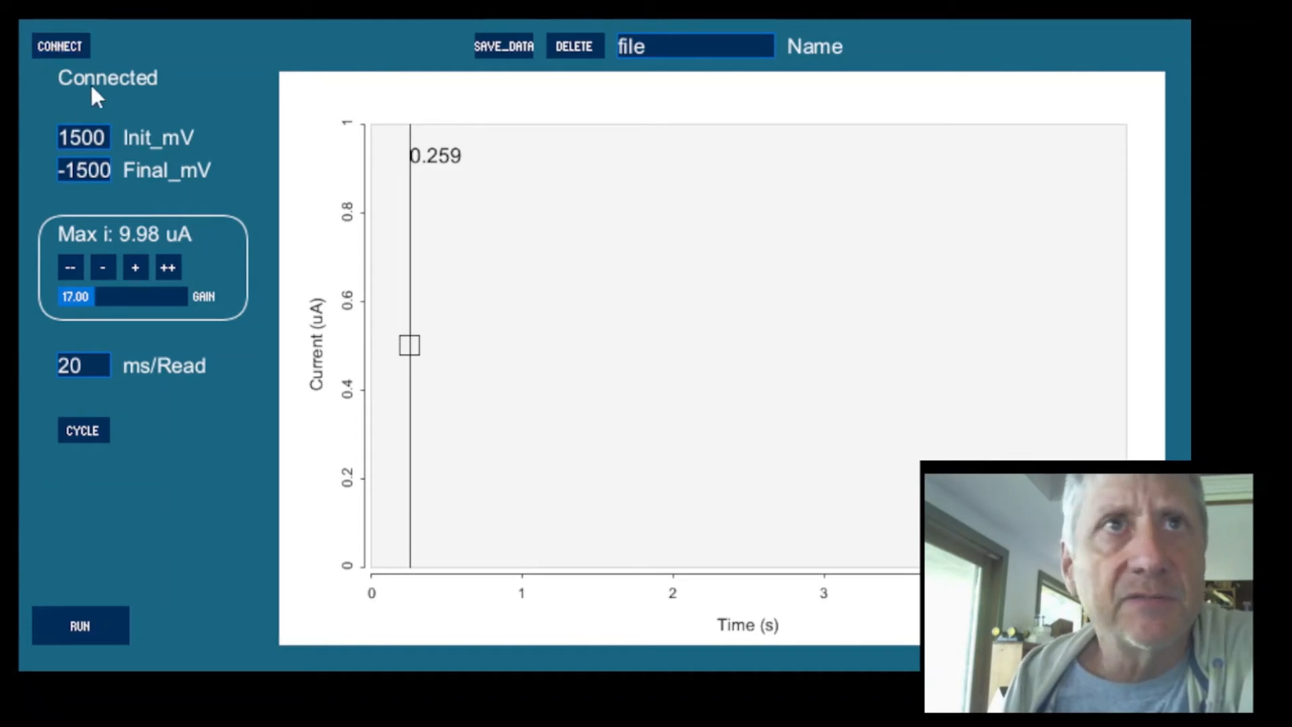
pyautogui.moveTo(97, 23)
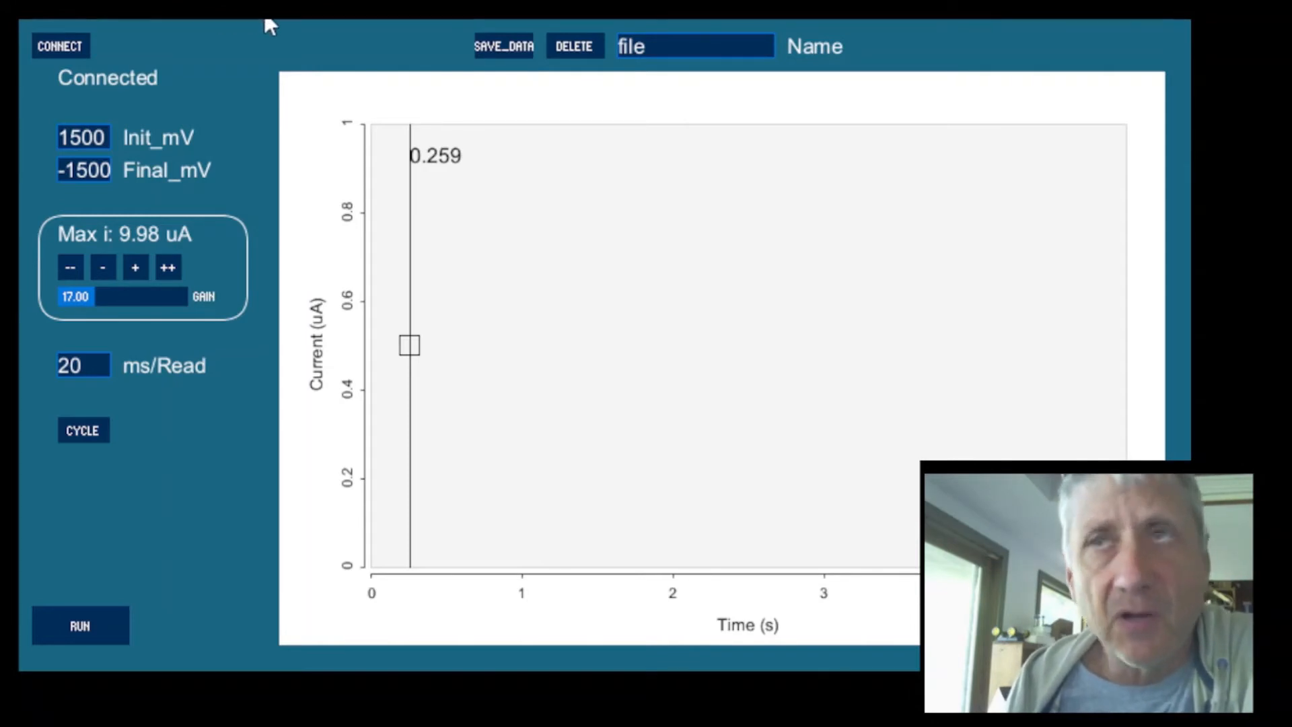
pyautogui.moveTo(419, 132)
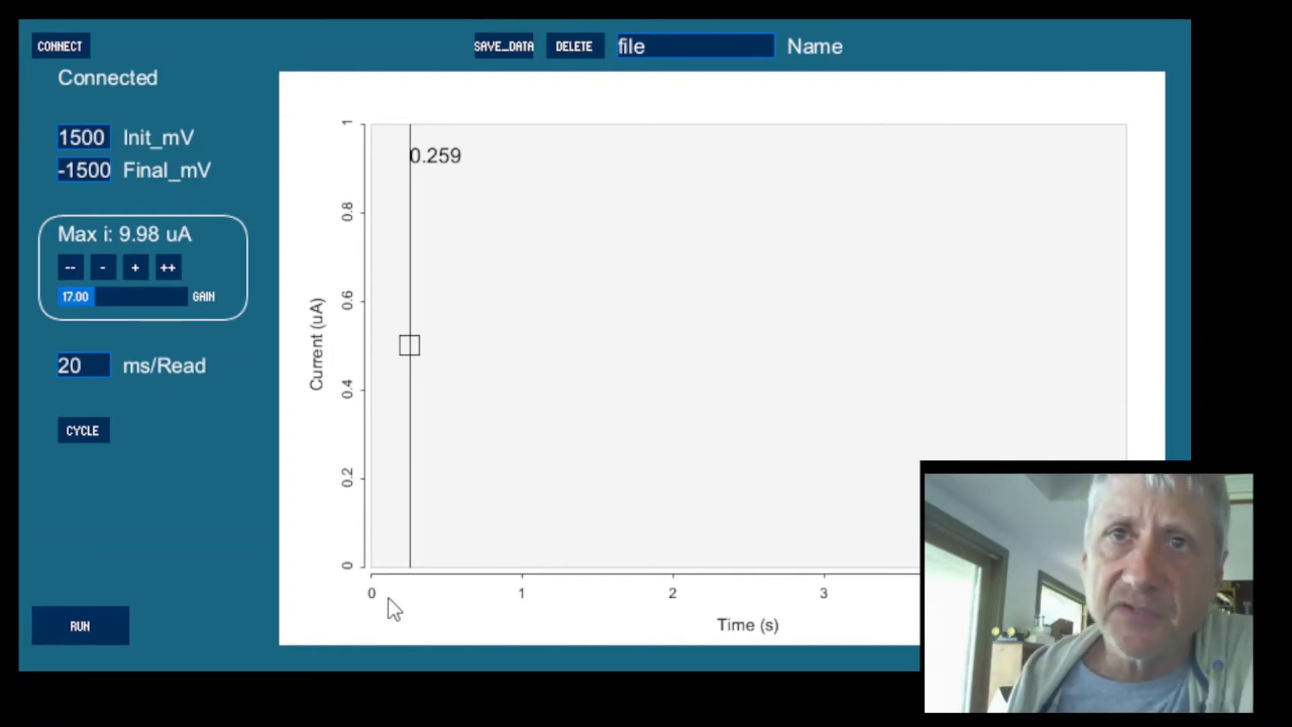
pyautogui.moveTo(111, 57)
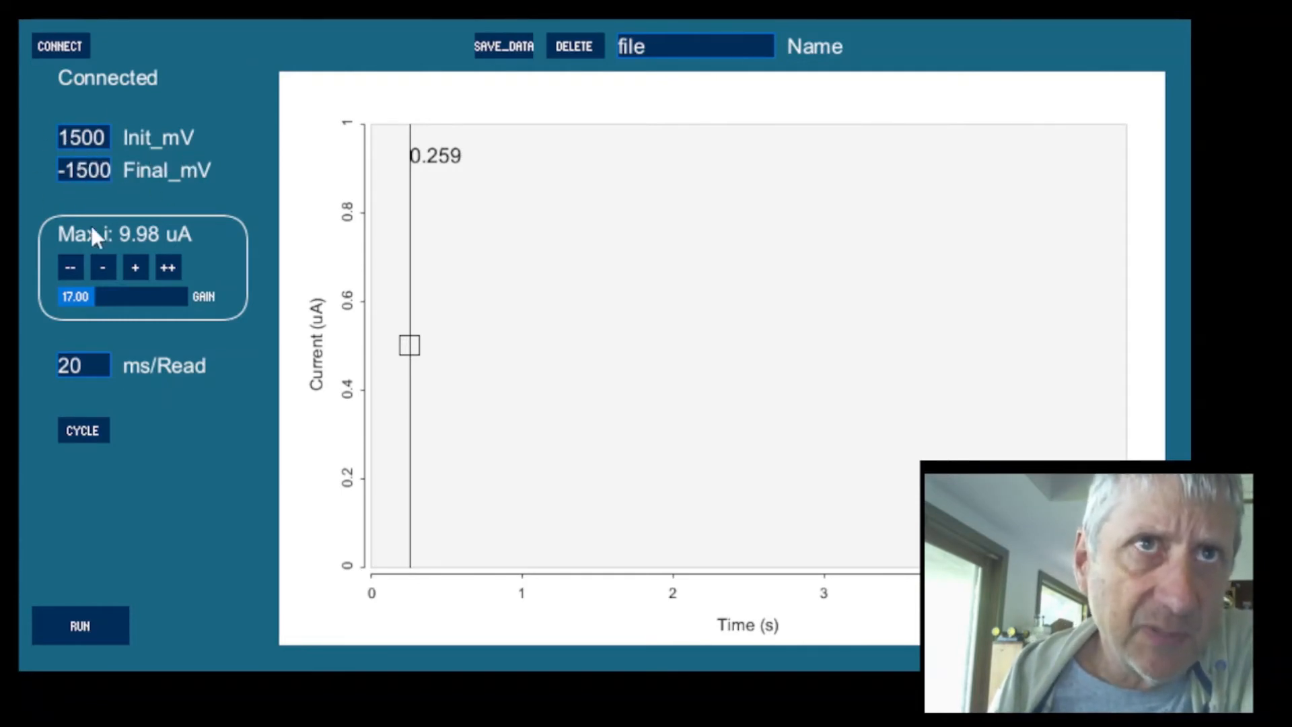
pyautogui.moveTo(116, 182)
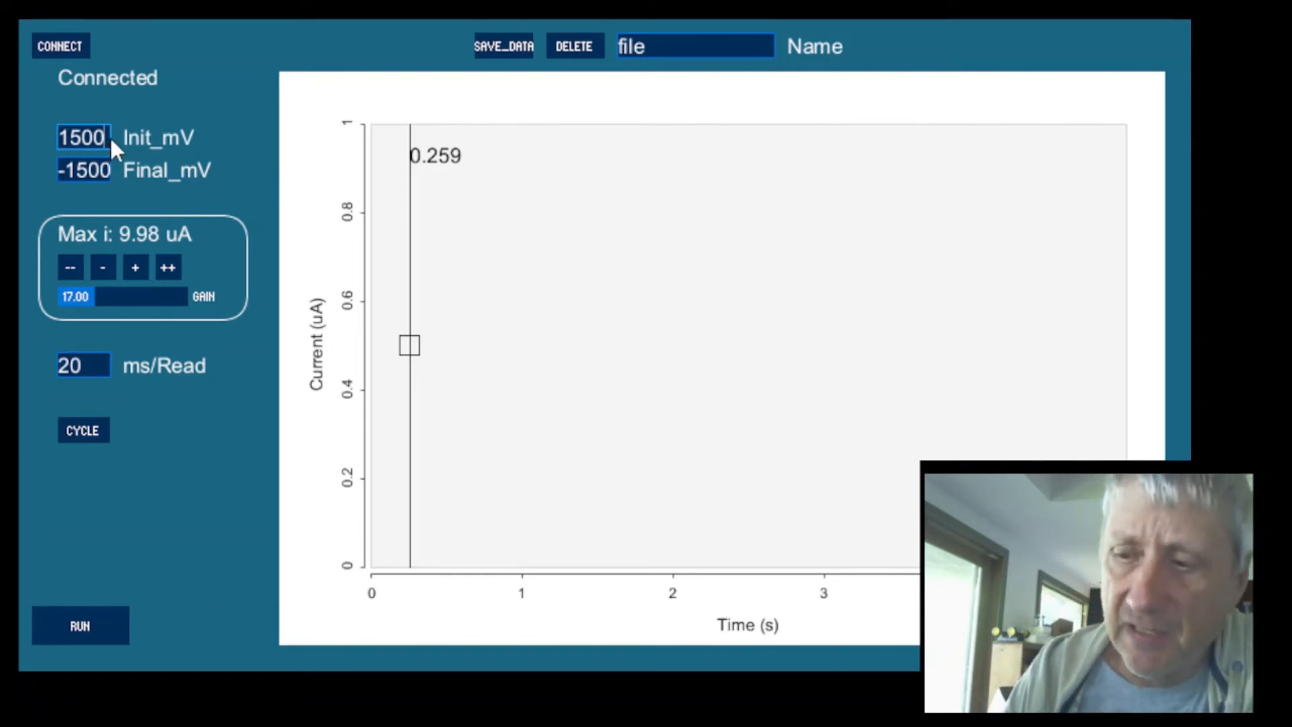
# Step: Set Init_mV to 1000 and Final_mV to -1000 for a ±1000 mV sweep
pyautogui.write('1')
pyautogui.click(84, 169)
pyautogui.write('-1000')
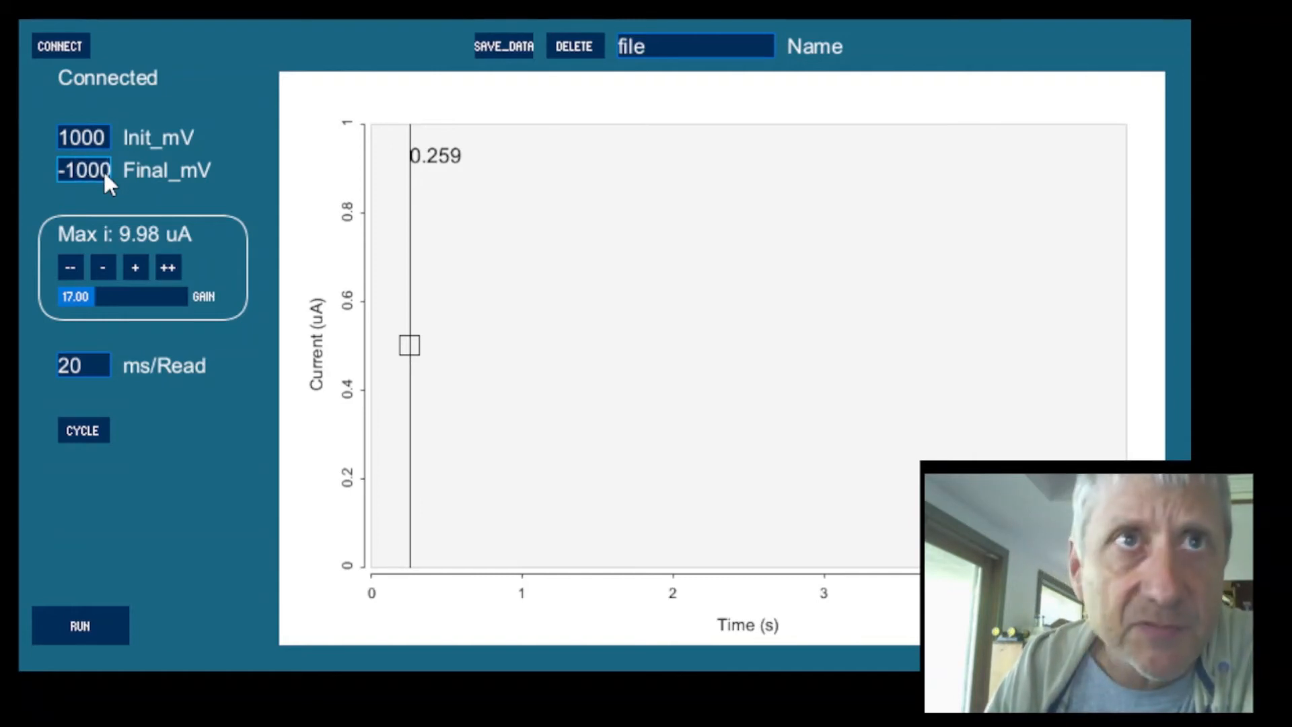
pyautogui.moveTo(76, 251)
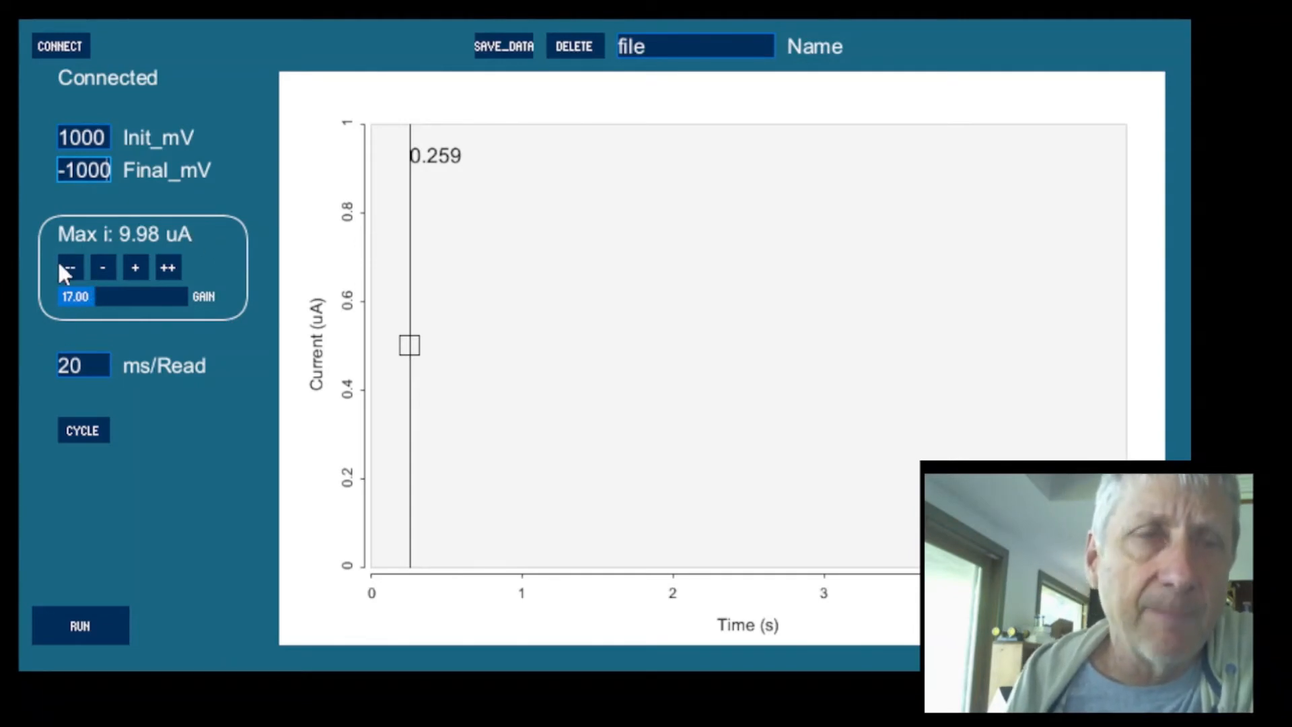
# Step: Adjust the gain via slider and step buttons until it reads 28.00, Max i 792.45 nA
pyautogui.moveTo(90, 296); pyautogui.dragTo(148, 296)
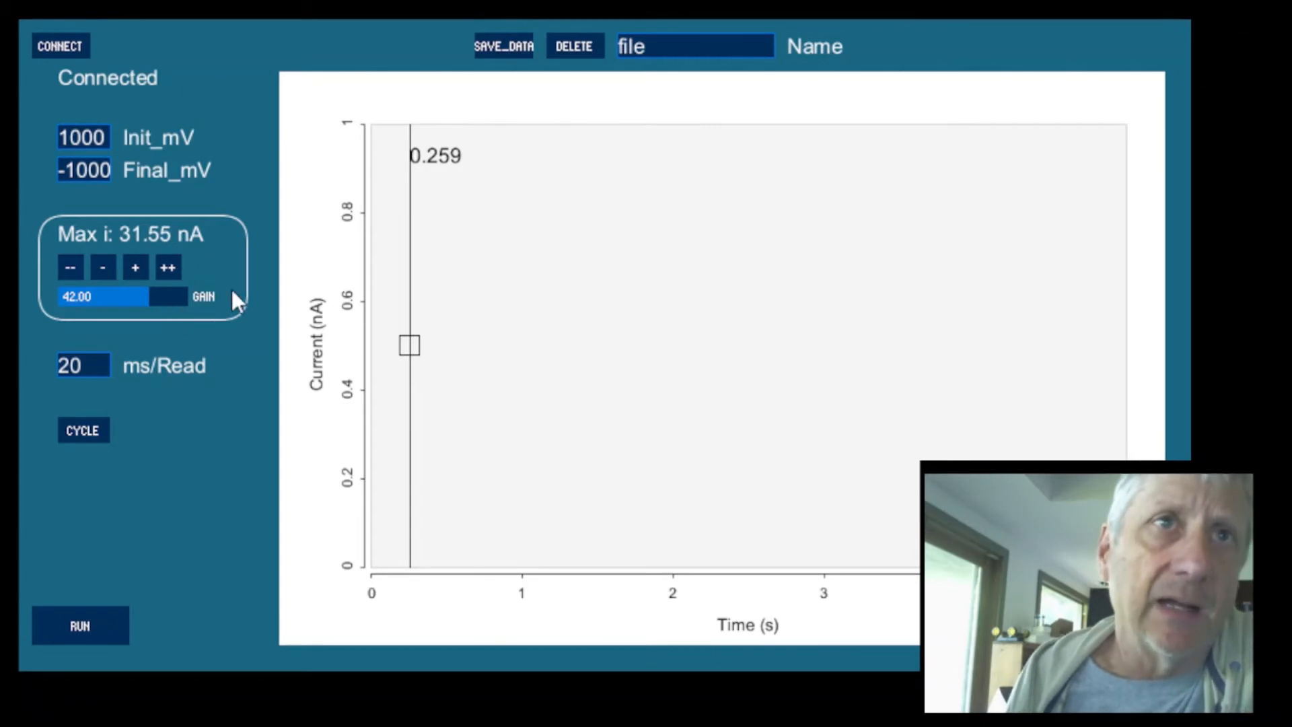
pyautogui.moveTo(164, 284)
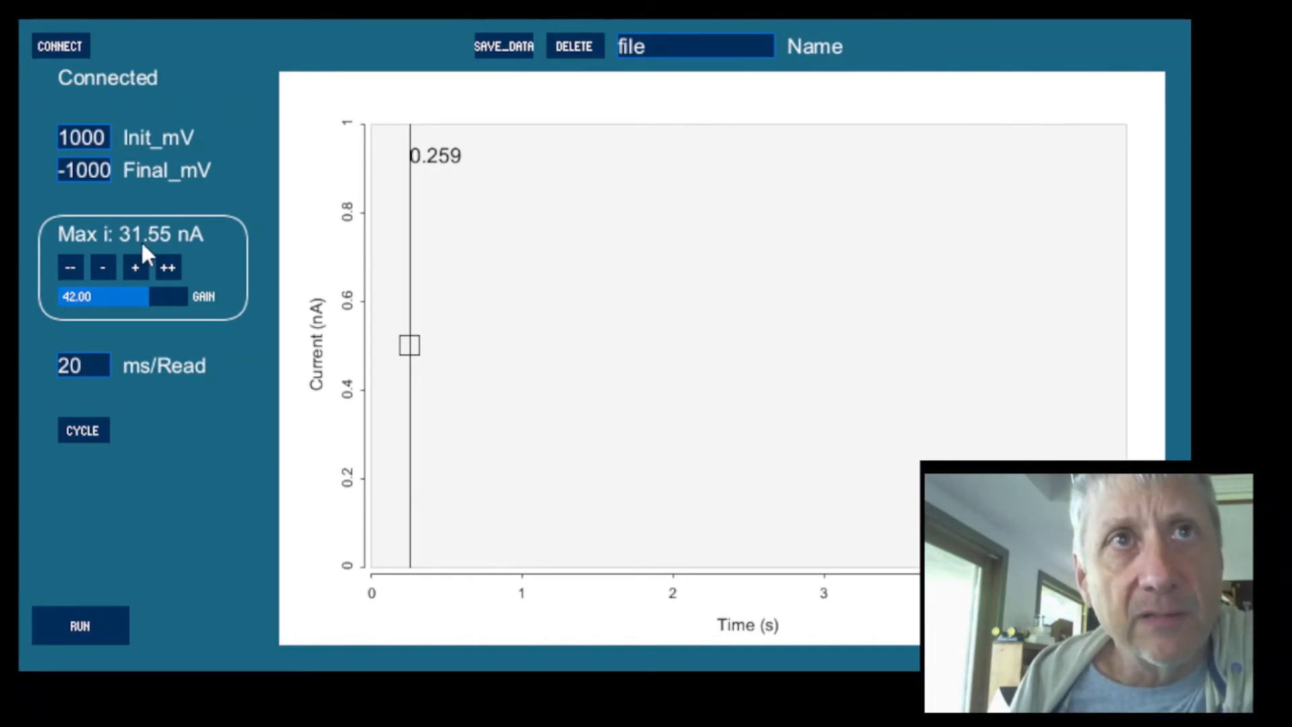
pyautogui.moveTo(198, 256)
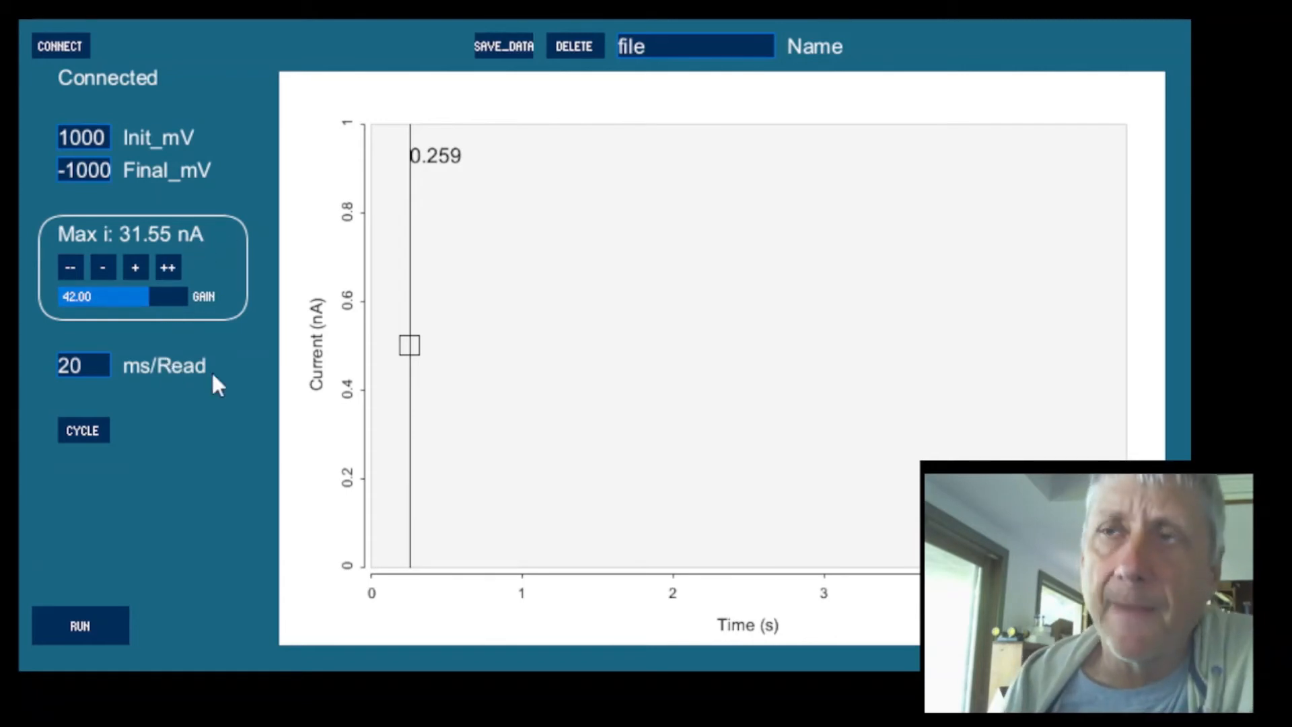
pyautogui.moveTo(43, 337)
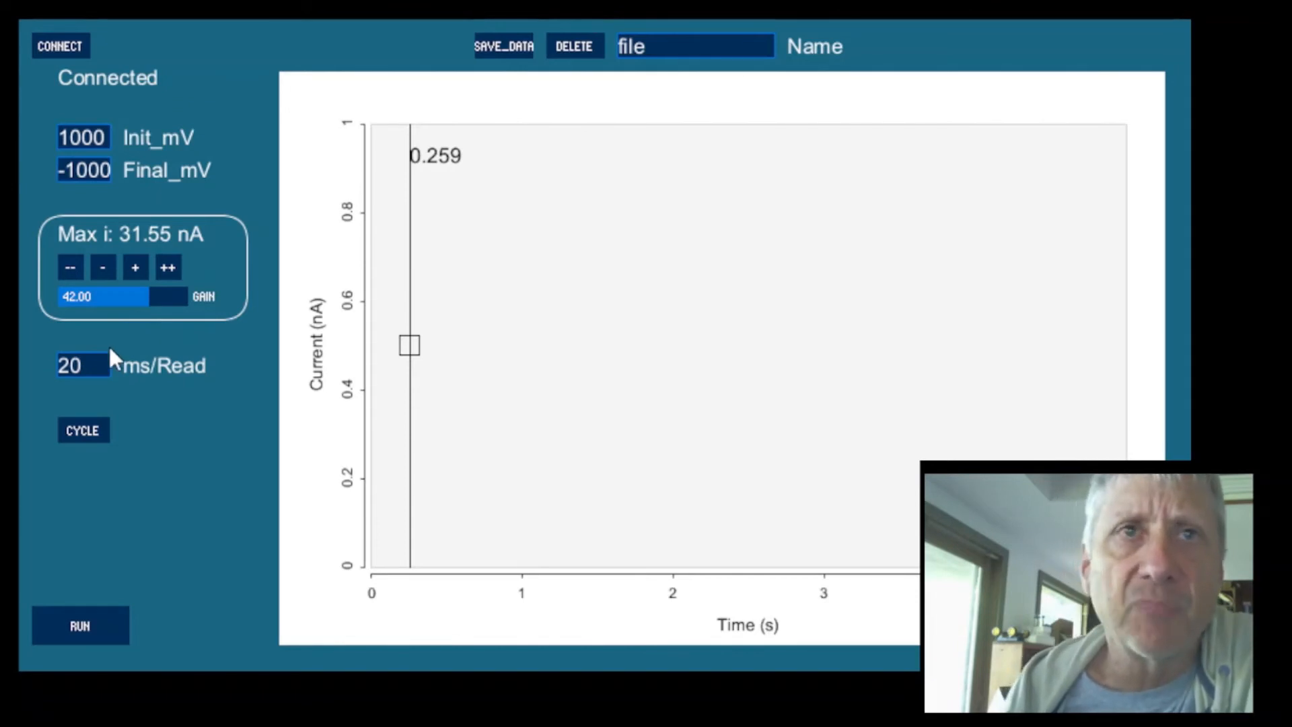
pyautogui.moveTo(113, 399)
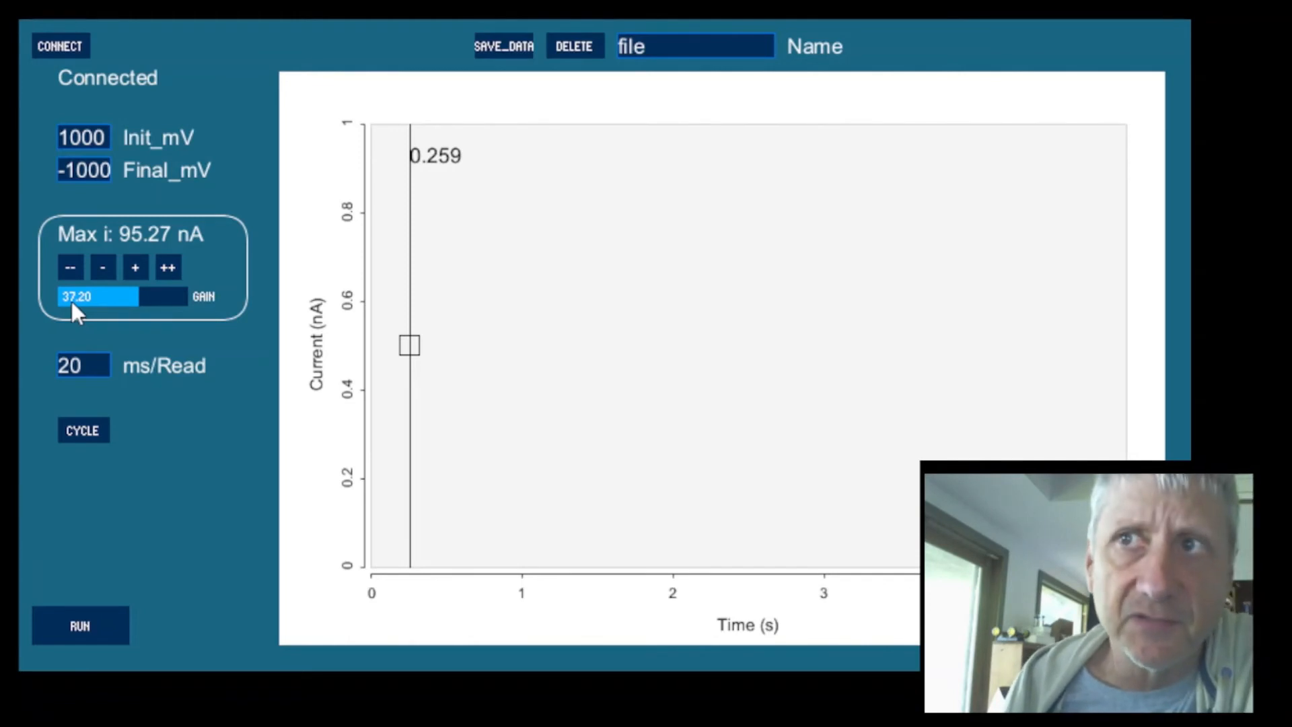
pyautogui.click(70, 267)
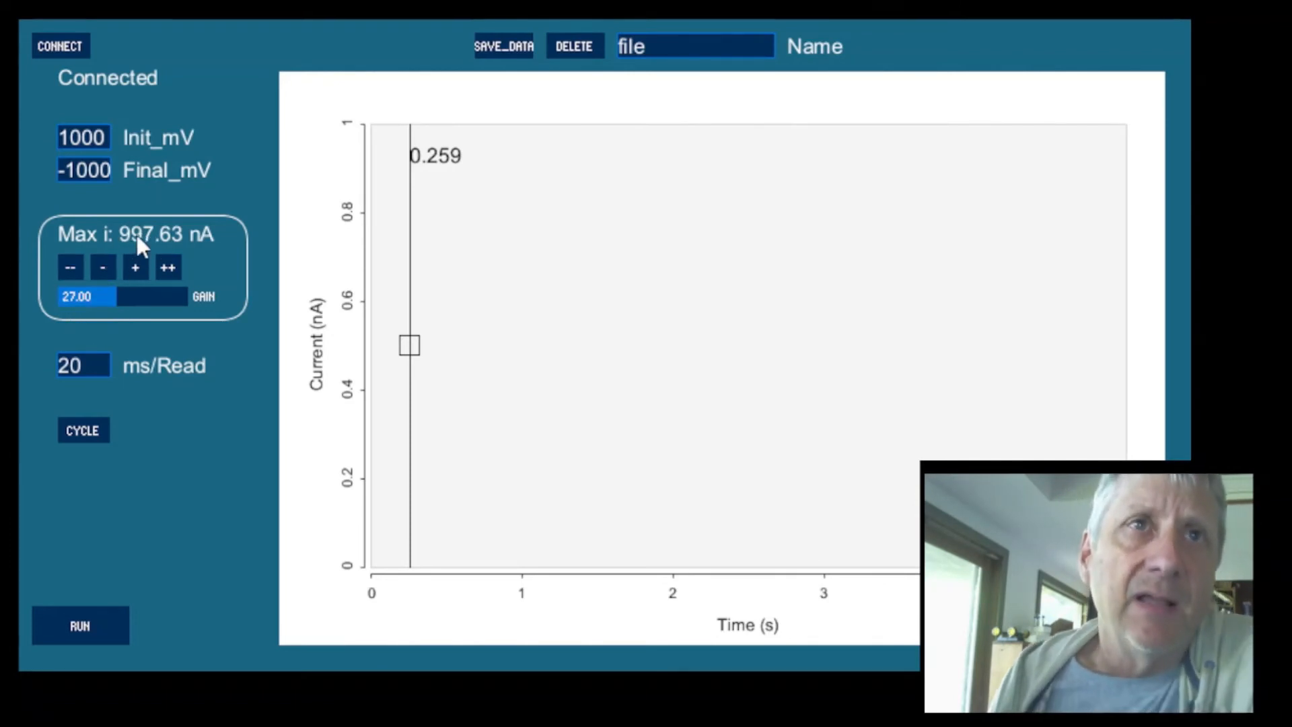
pyautogui.moveTo(194, 247)
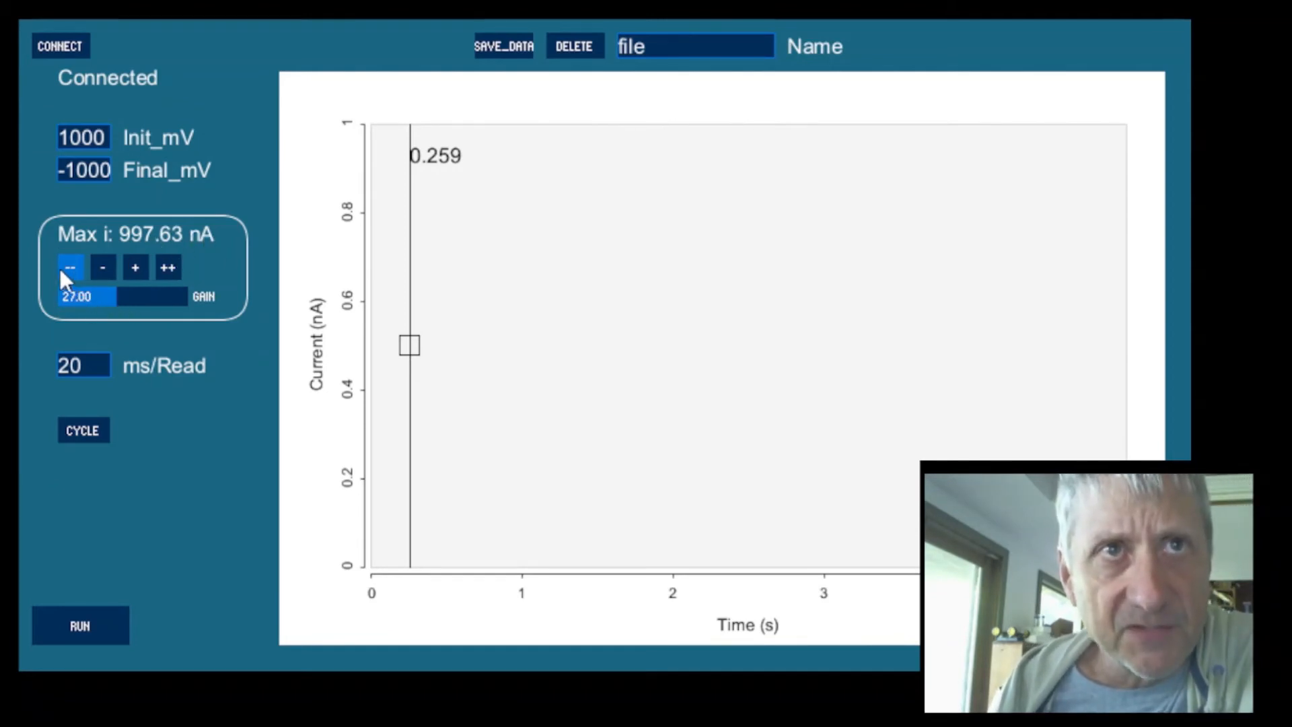
pyautogui.click(68, 267)
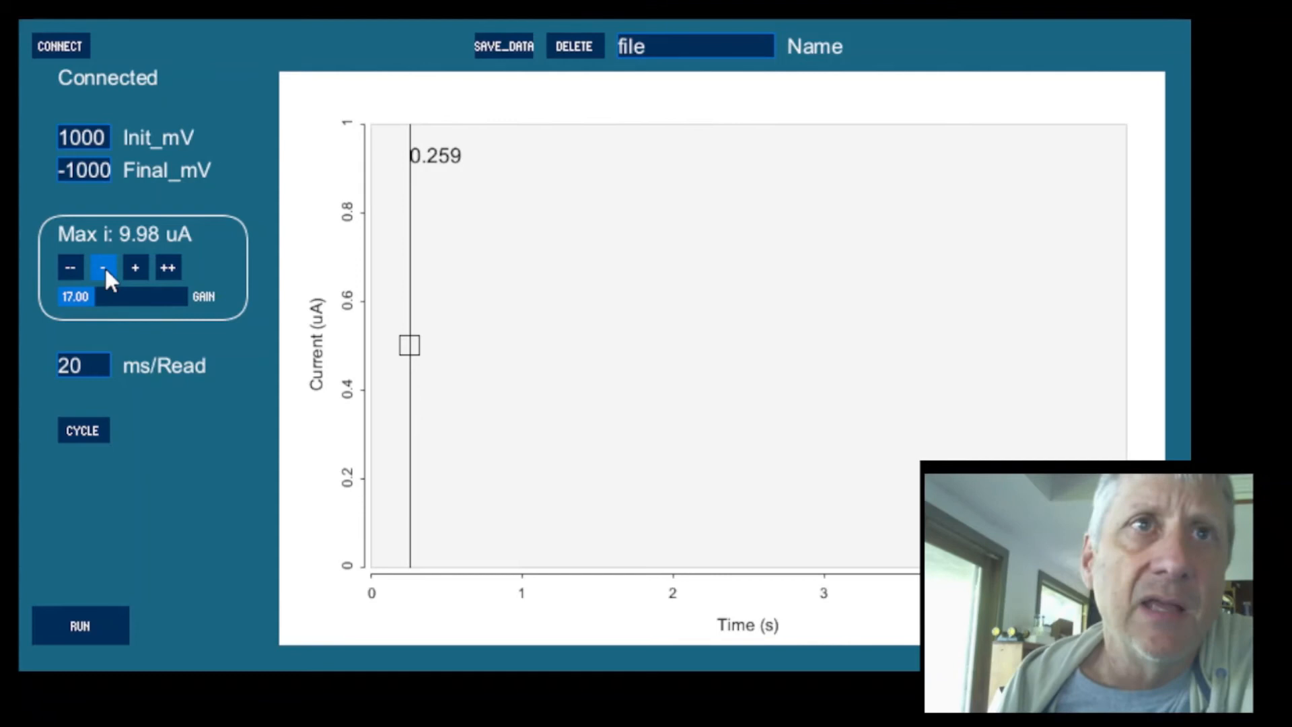
pyautogui.click(103, 266)
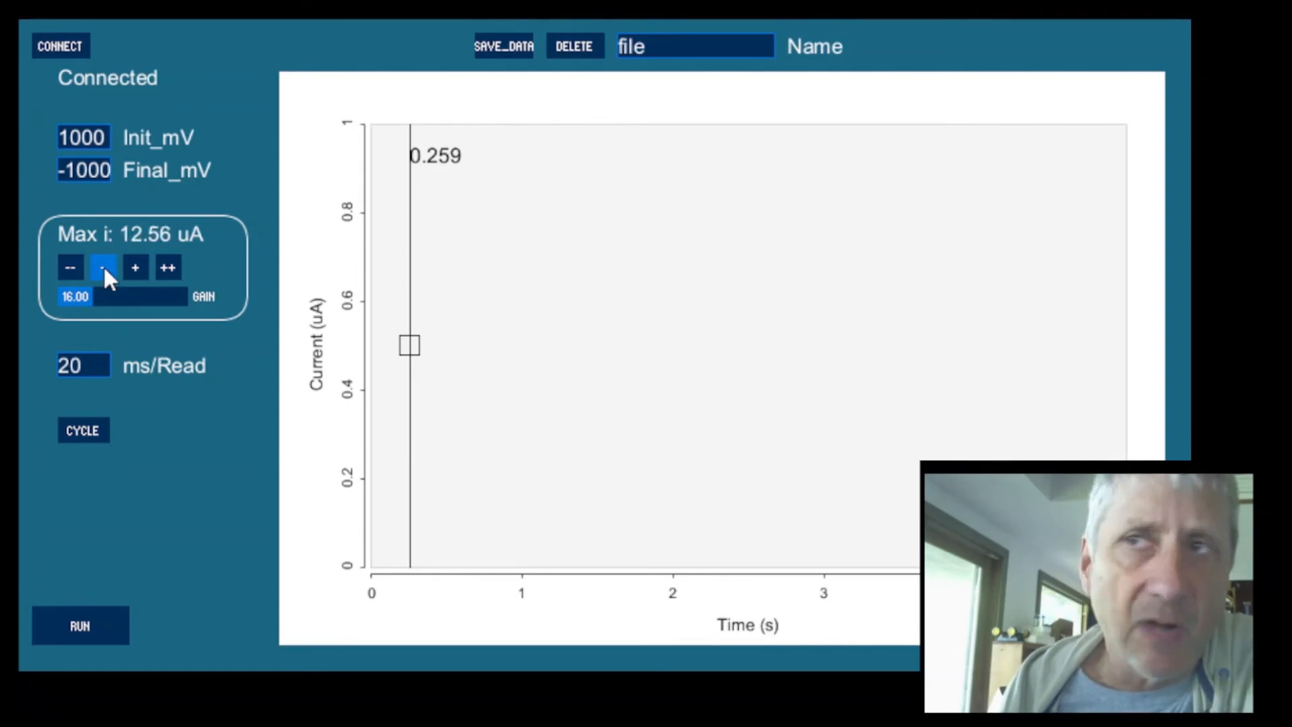
pyautogui.click(103, 266)
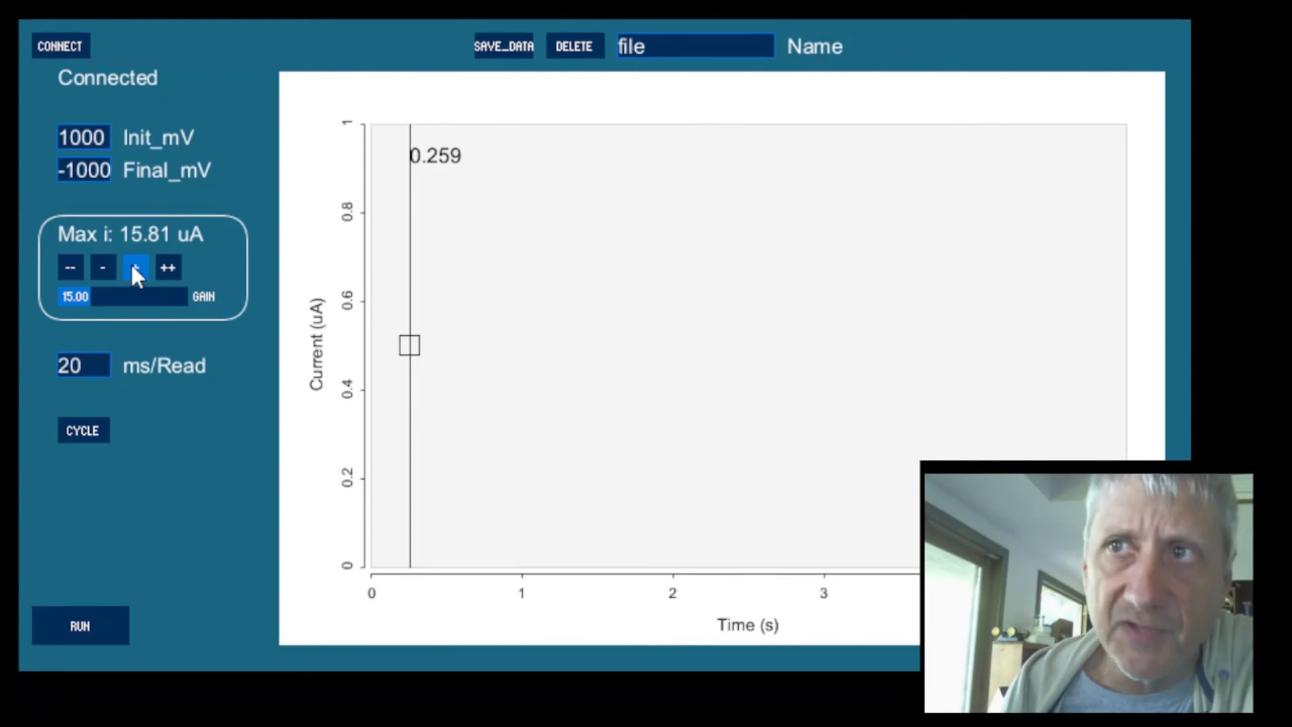
pyautogui.click(135, 266)
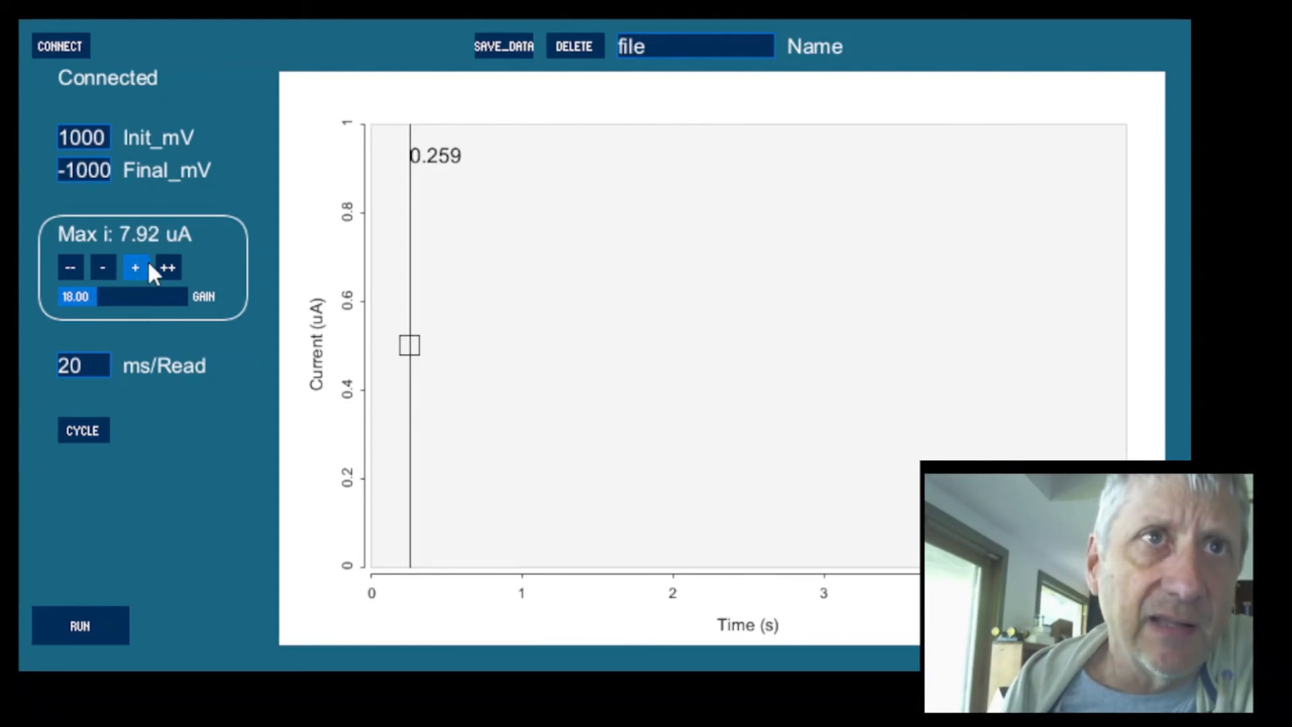
pyautogui.click(135, 266)
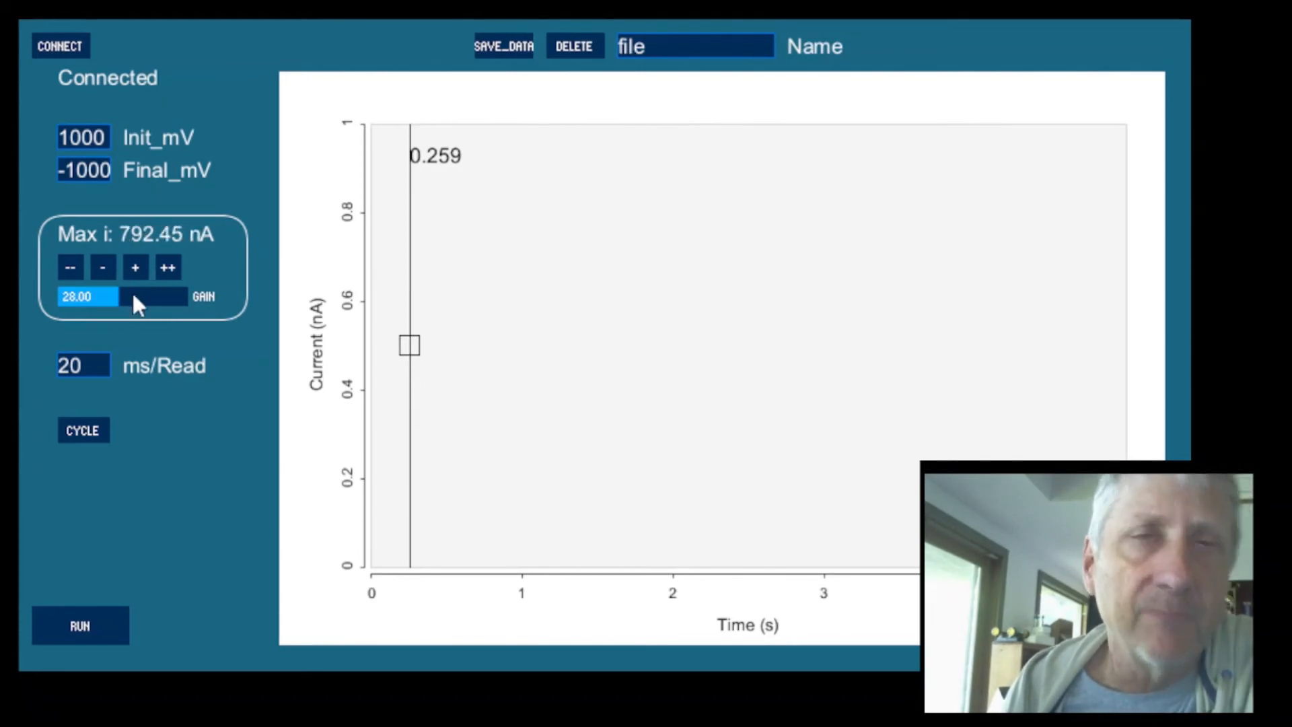
pyautogui.moveTo(272, 284)
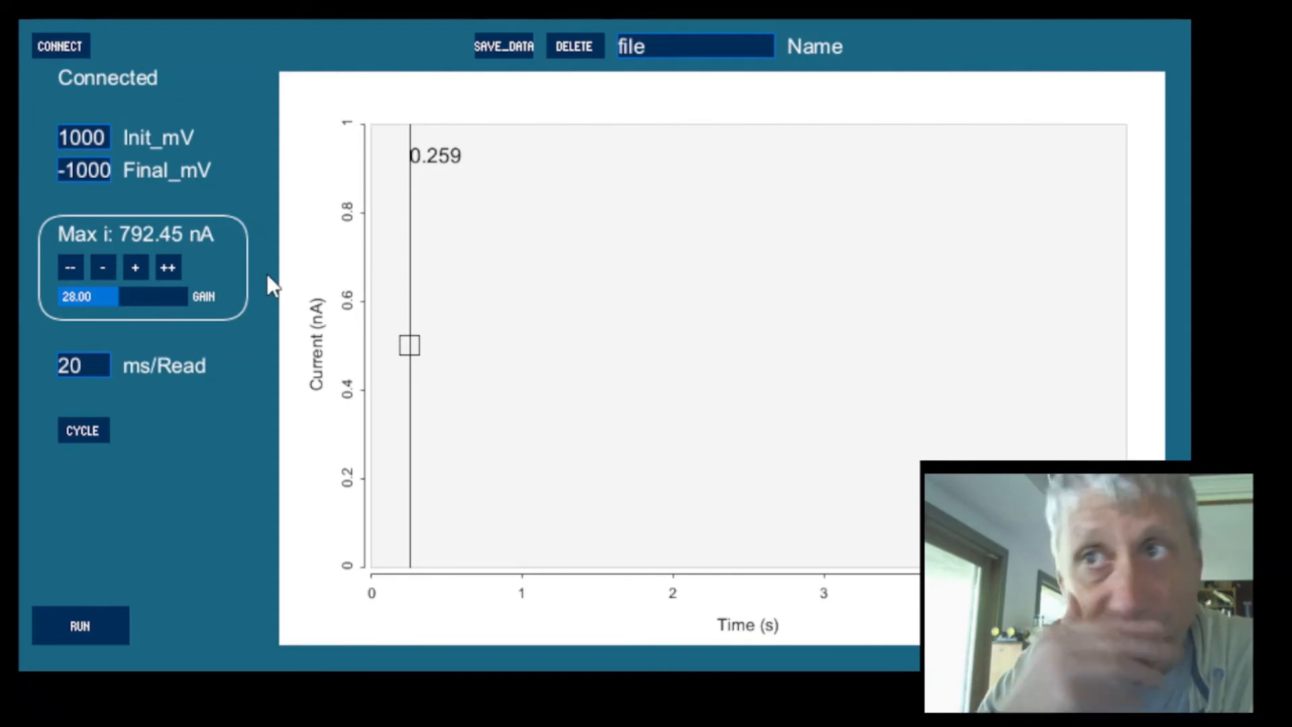
pyautogui.moveTo(159, 339)
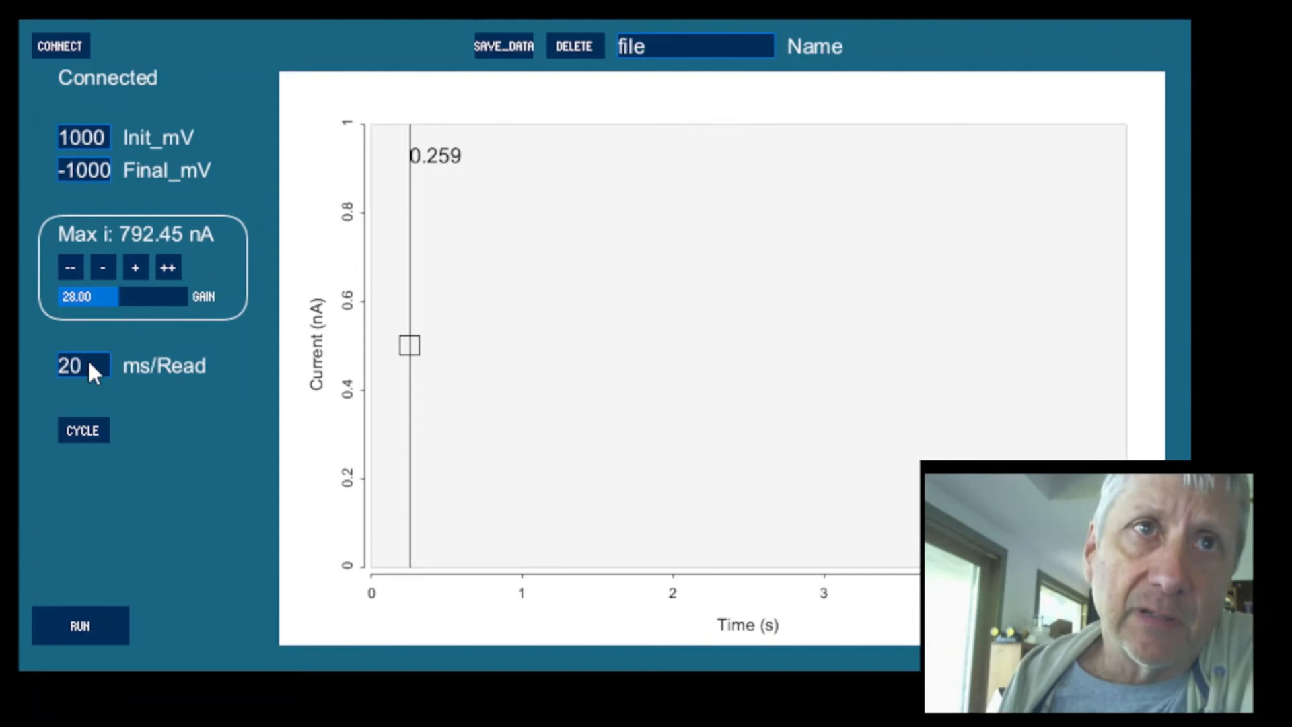
pyautogui.moveTo(90, 386)
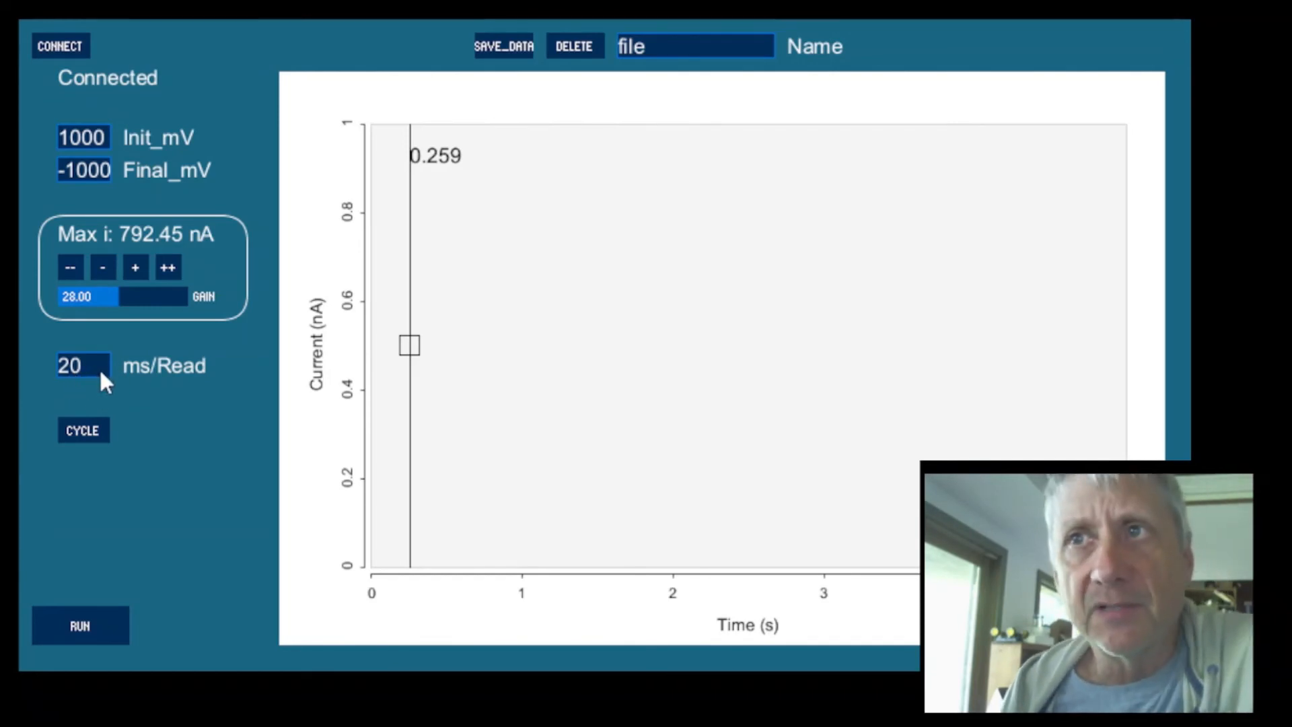
pyautogui.moveTo(86, 364)
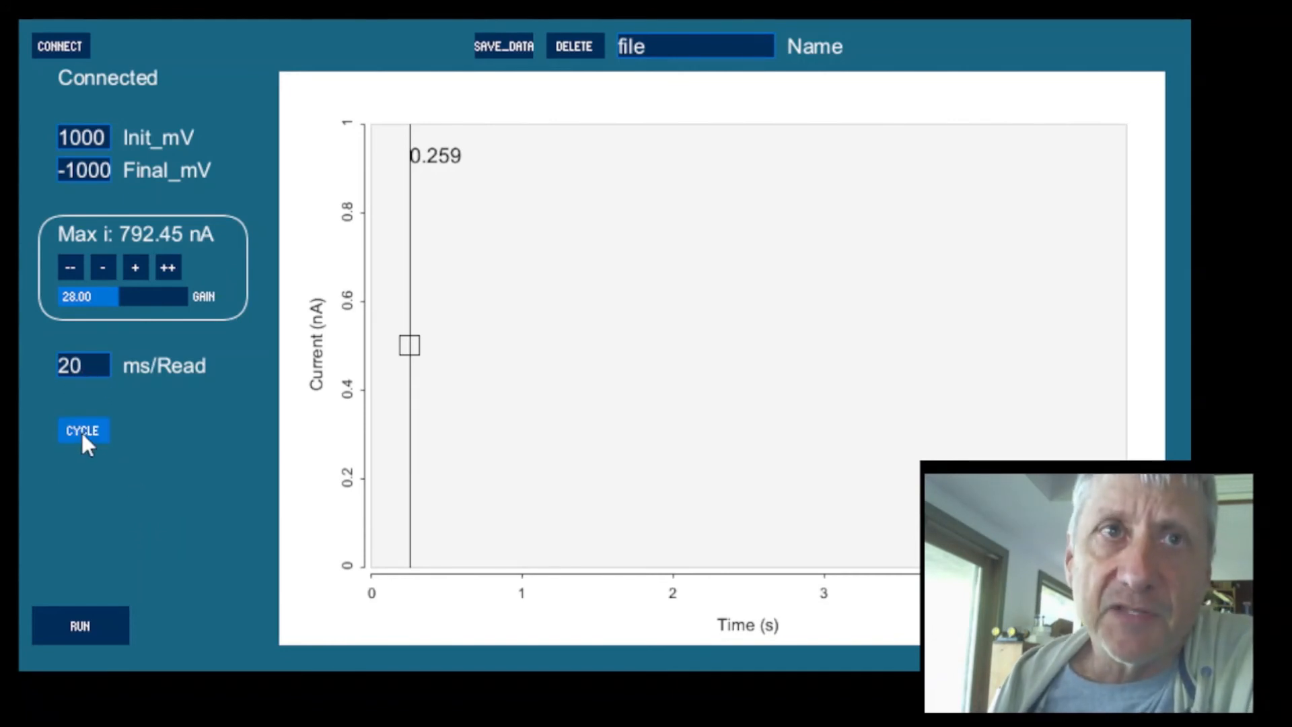
pyautogui.click(82, 431)
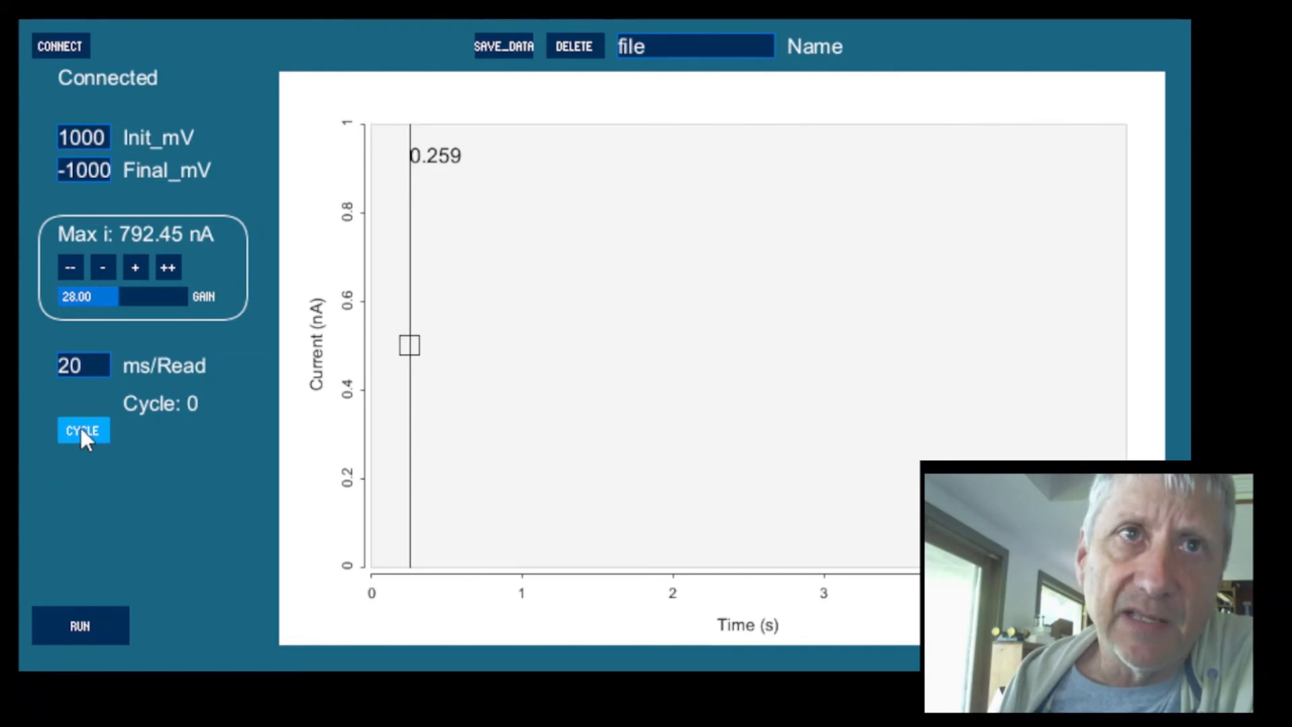
pyautogui.click(82, 431)
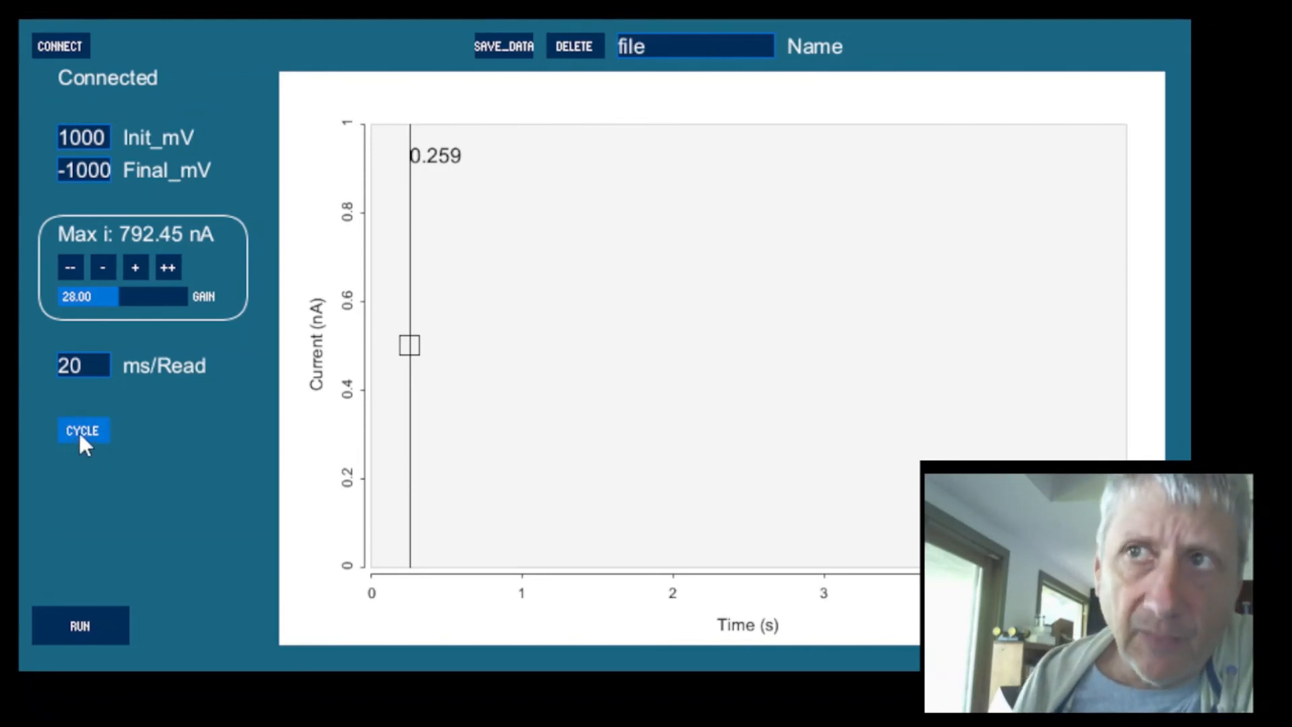
pyautogui.click(82, 430)
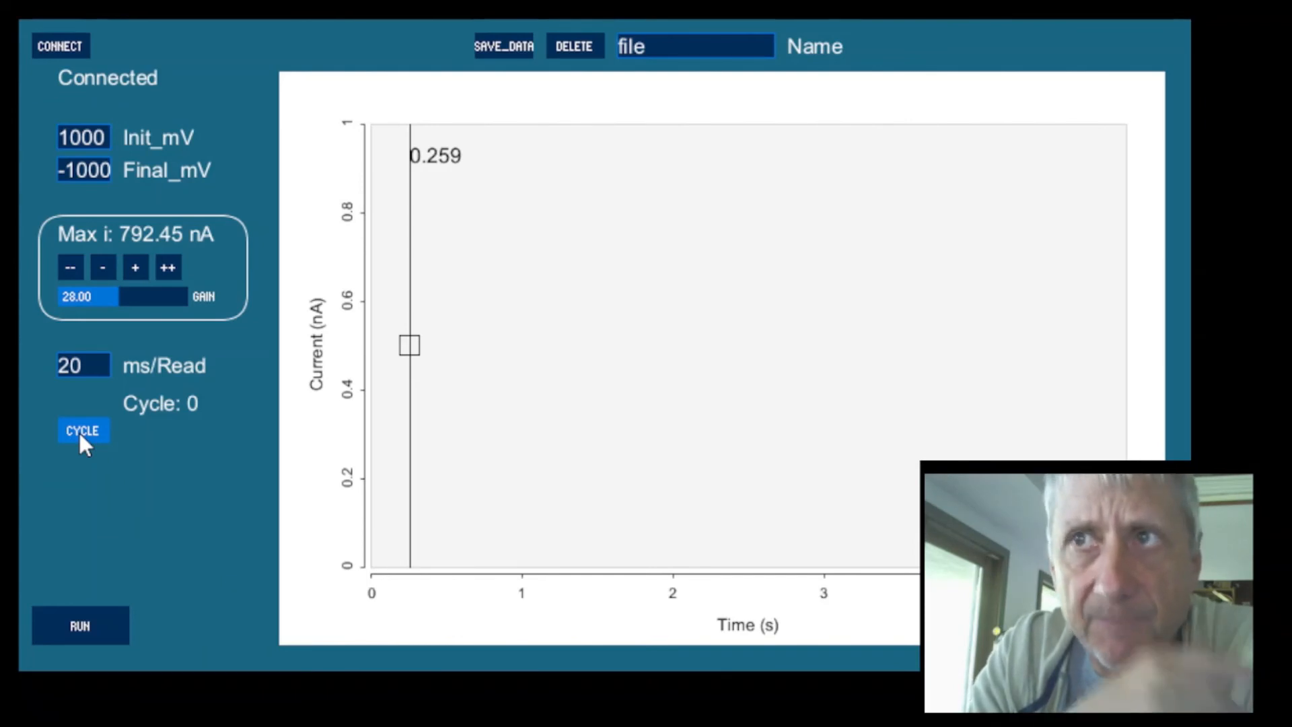
pyautogui.moveTo(113, 432)
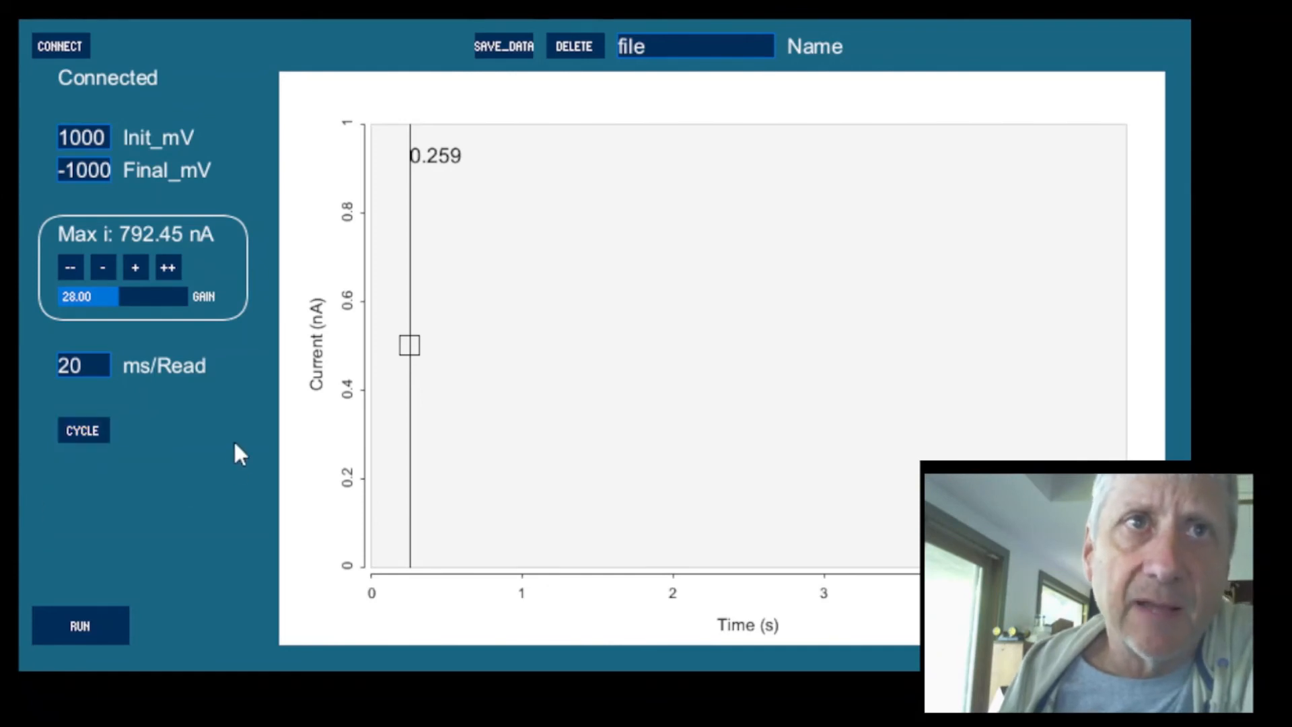
# Step: Run the ±1000 mV sawtooth sweep, plotting a current trace that flattens near ±790 nA
pyautogui.click(79, 626)
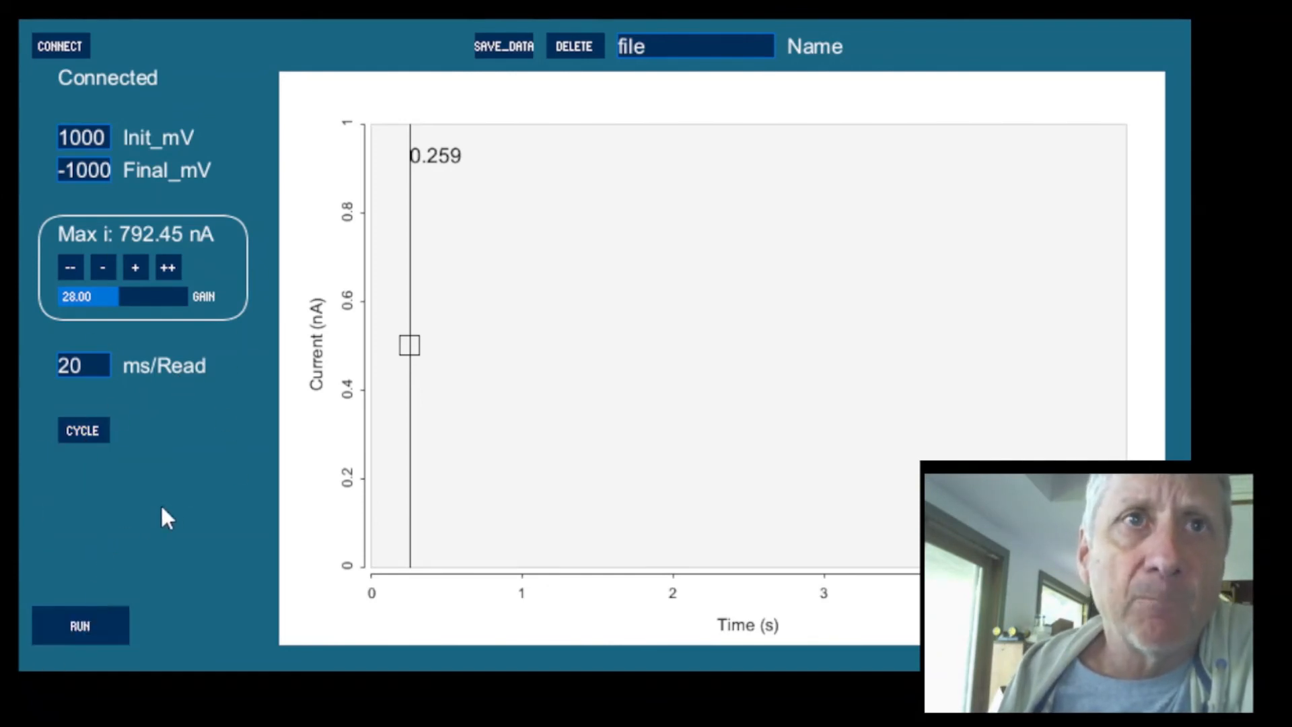
pyautogui.moveTo(179, 524)
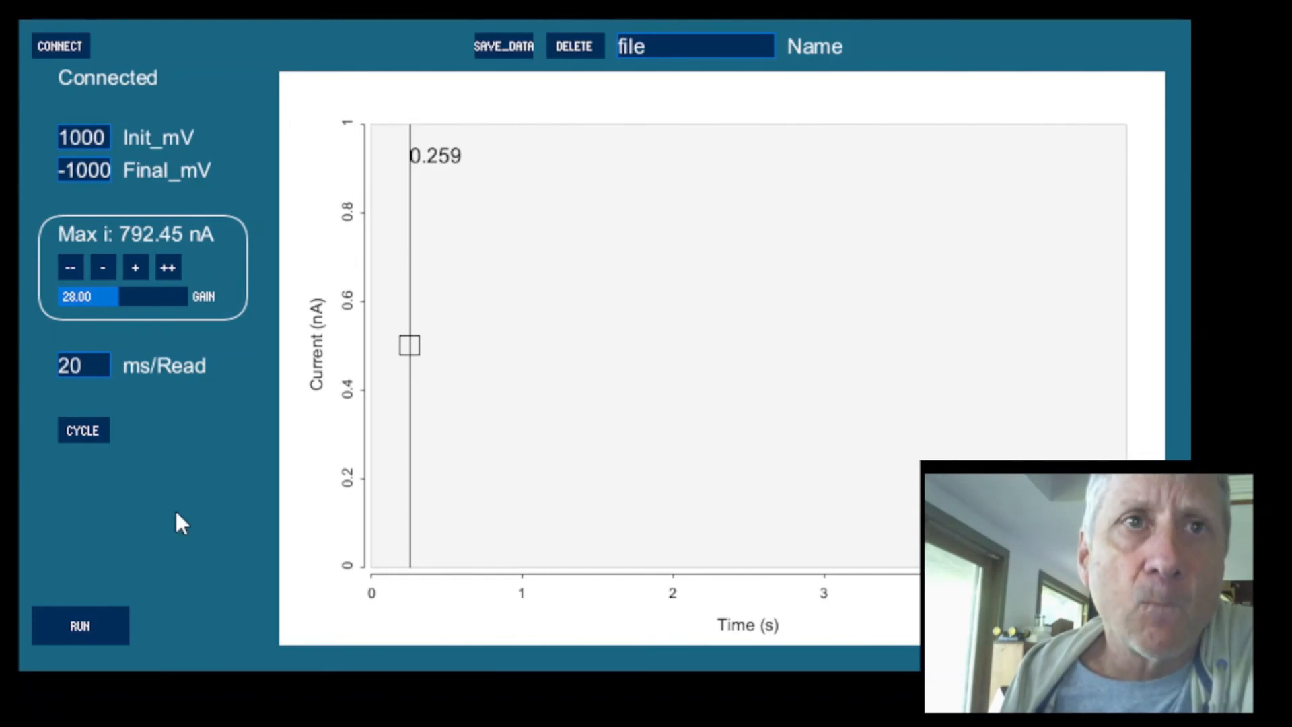
pyautogui.click(79, 626)
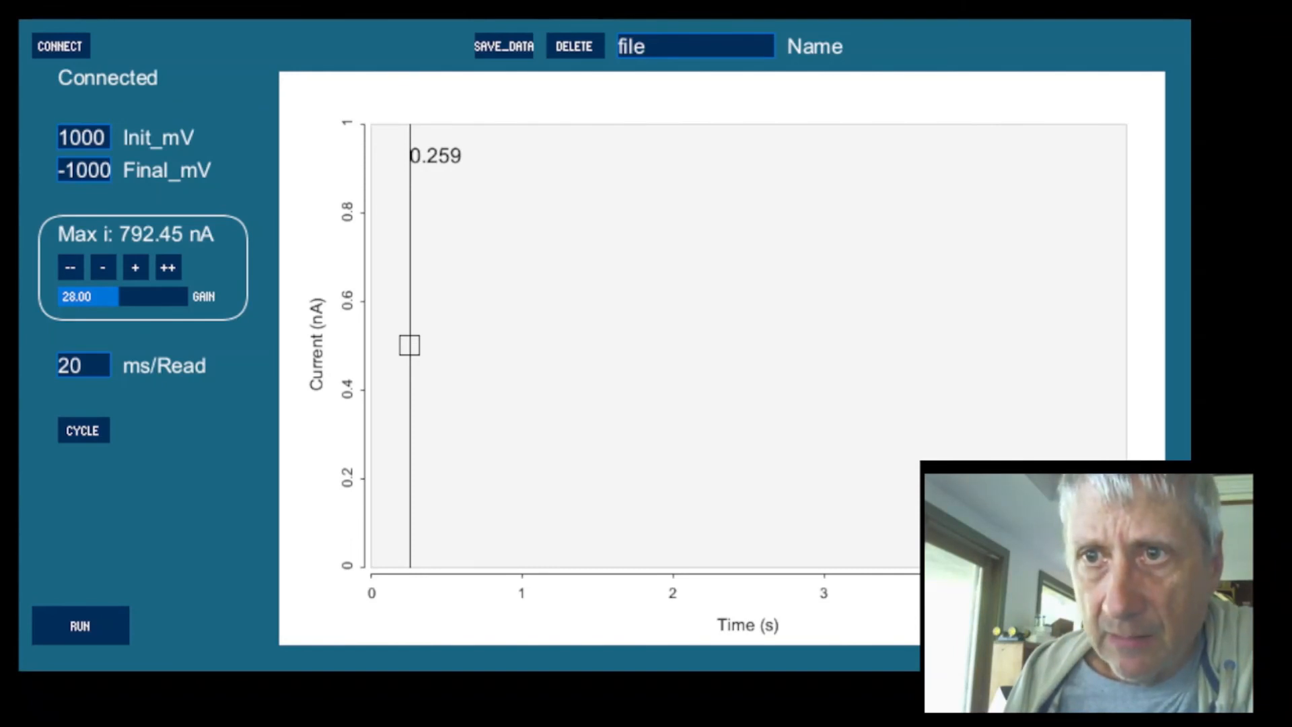
pyautogui.click(80, 626)
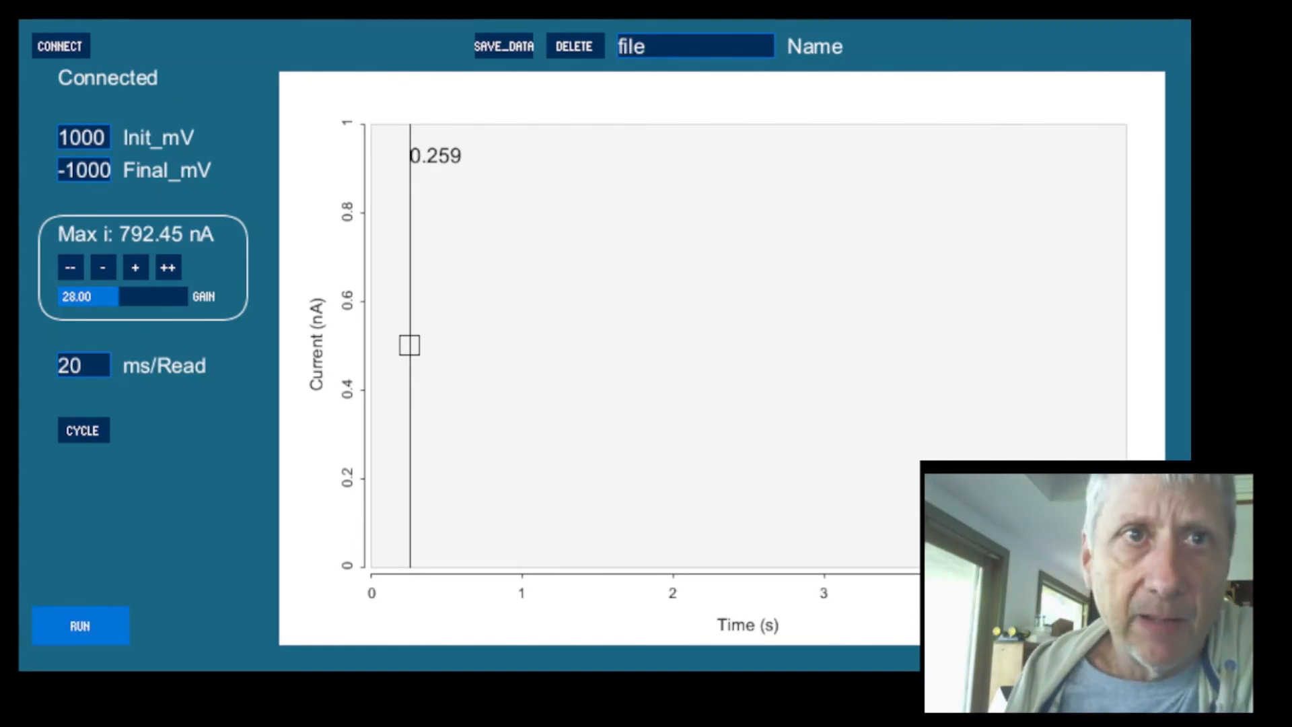
pyautogui.click(79, 625)
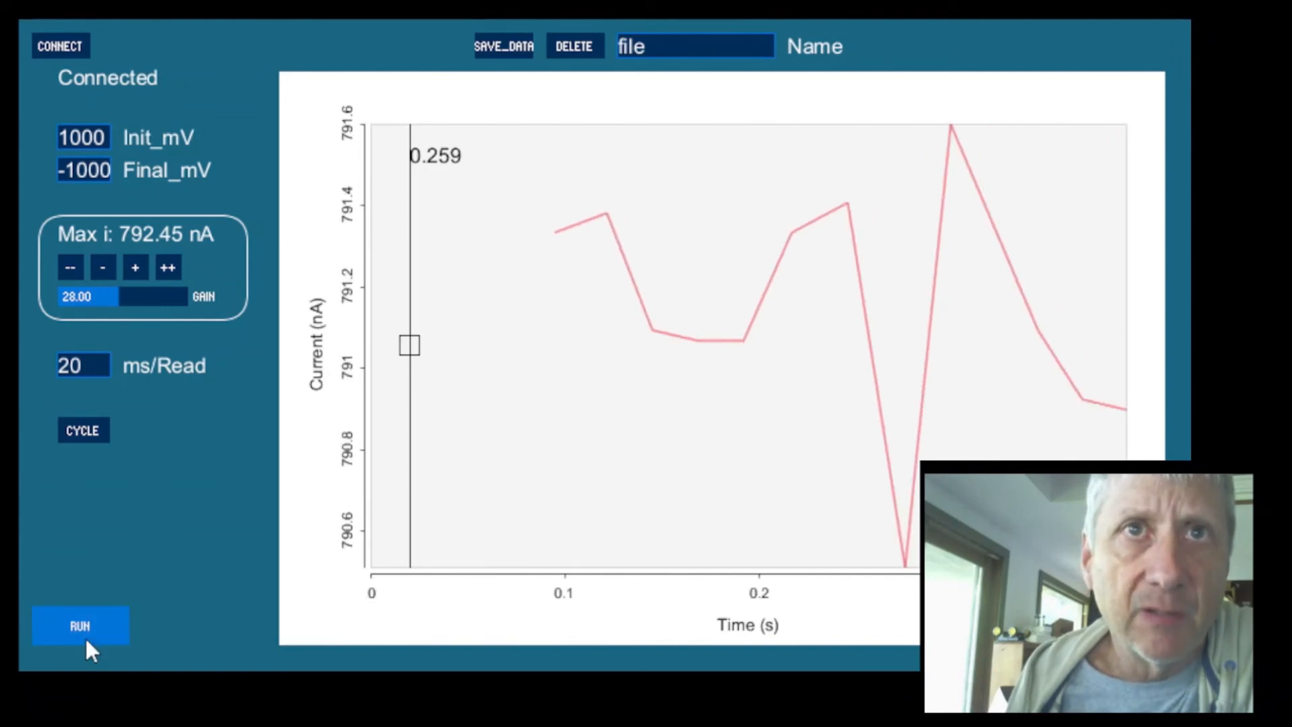
pyautogui.click(80, 626)
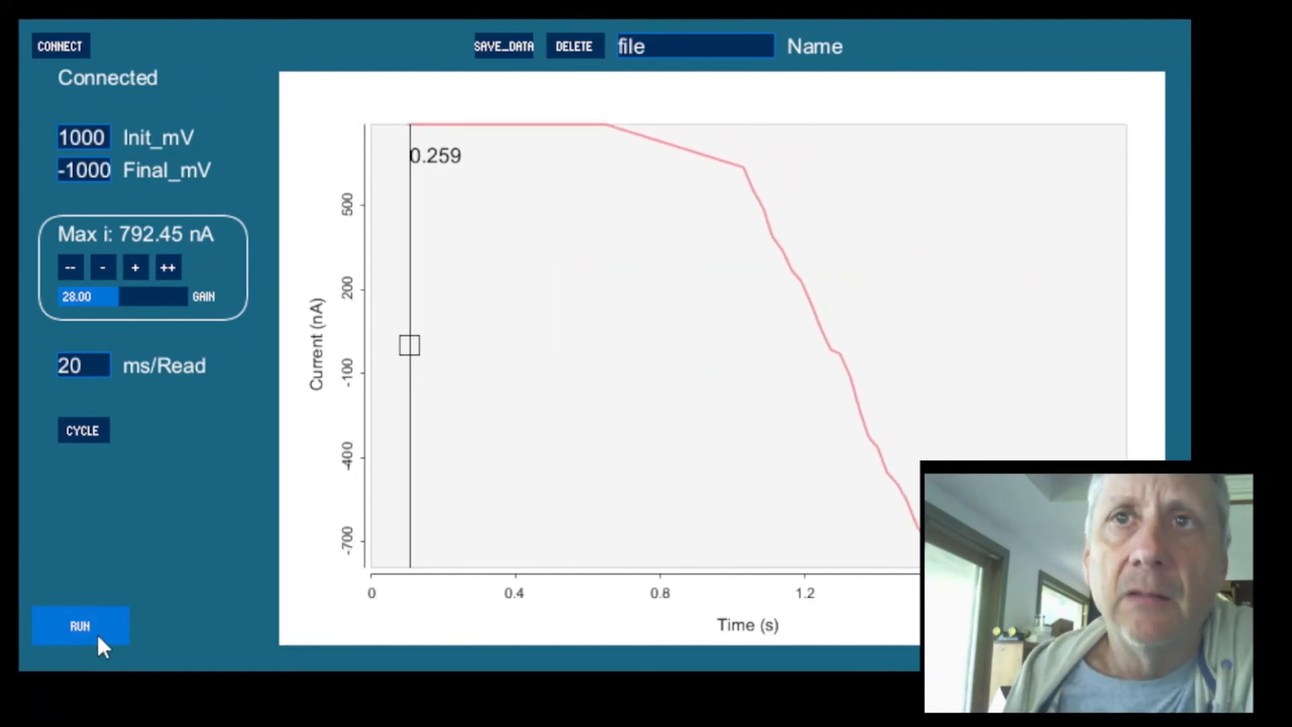
pyautogui.click(79, 626)
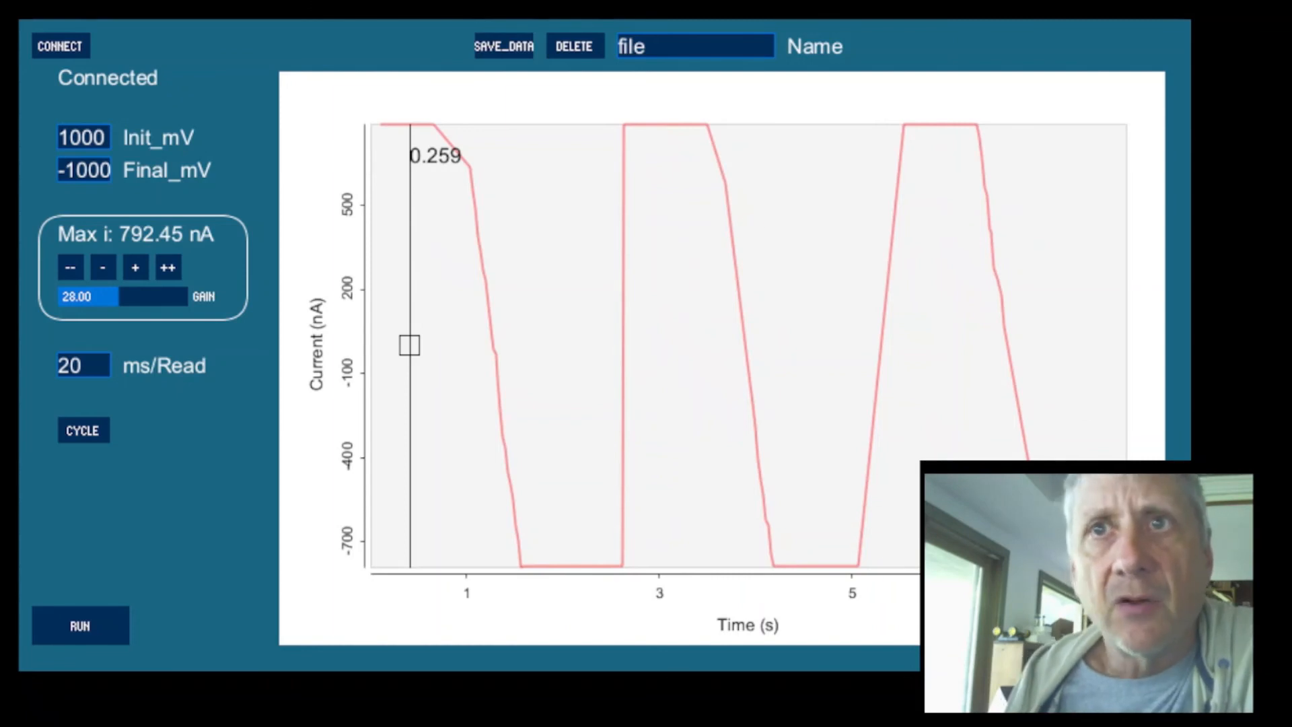
pyautogui.moveTo(396, 27)
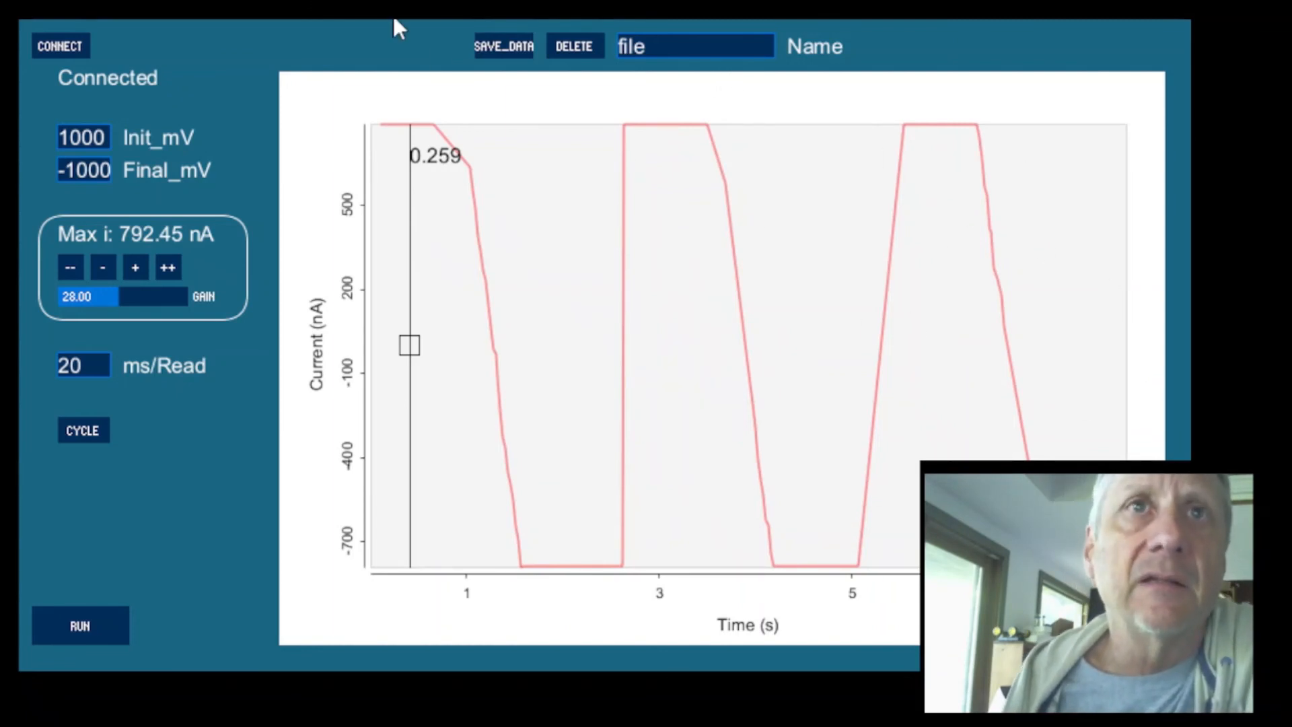
pyautogui.moveTo(439, 390)
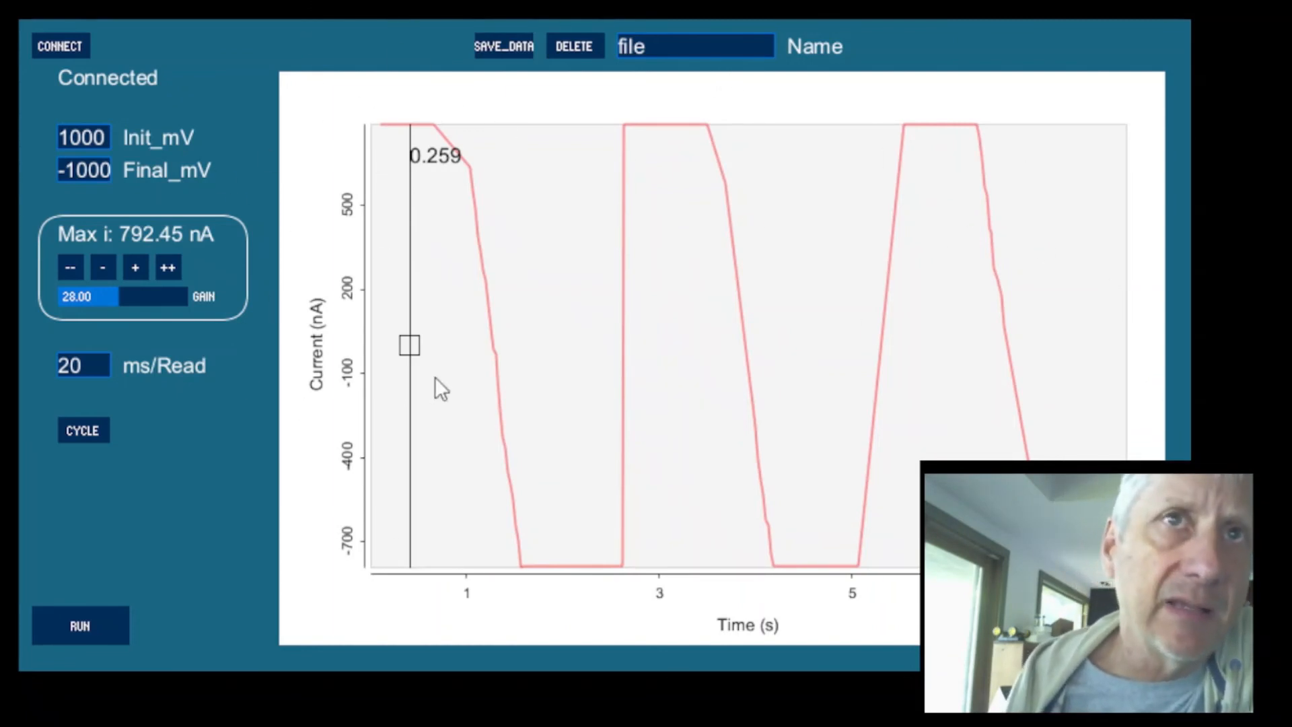
pyautogui.moveTo(160, 474)
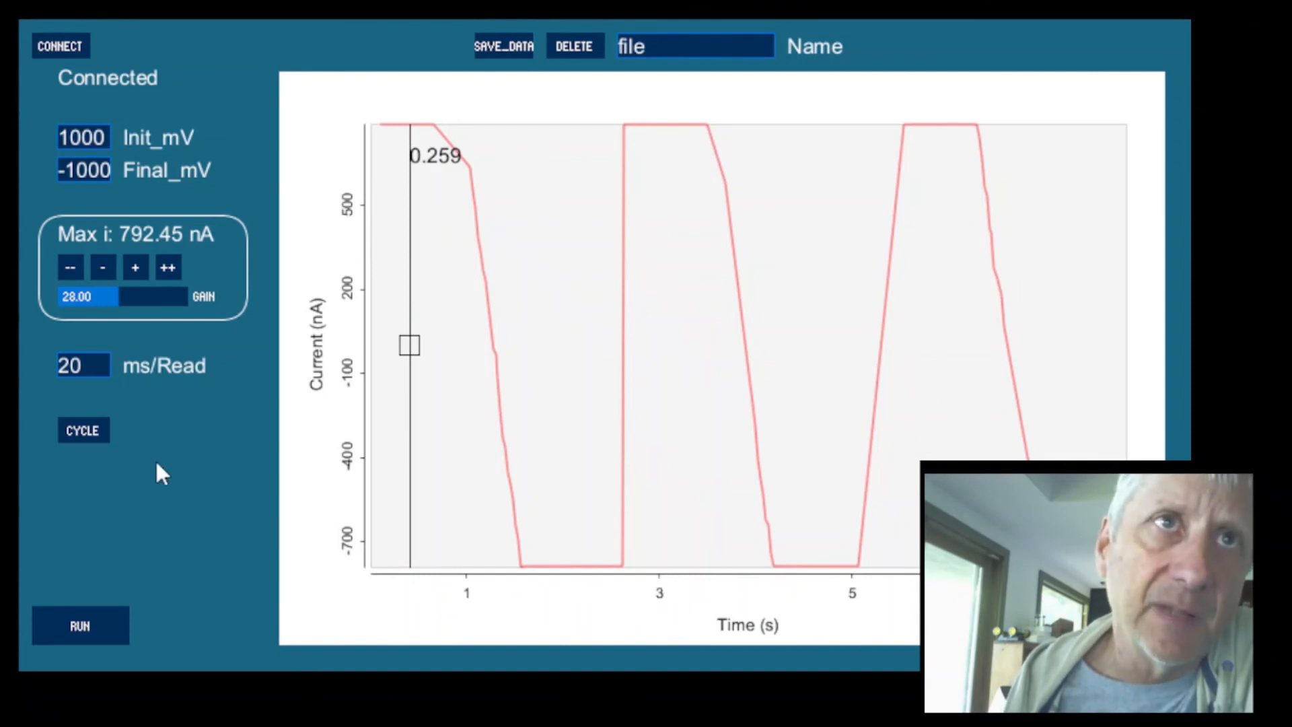
pyautogui.moveTo(182, 234)
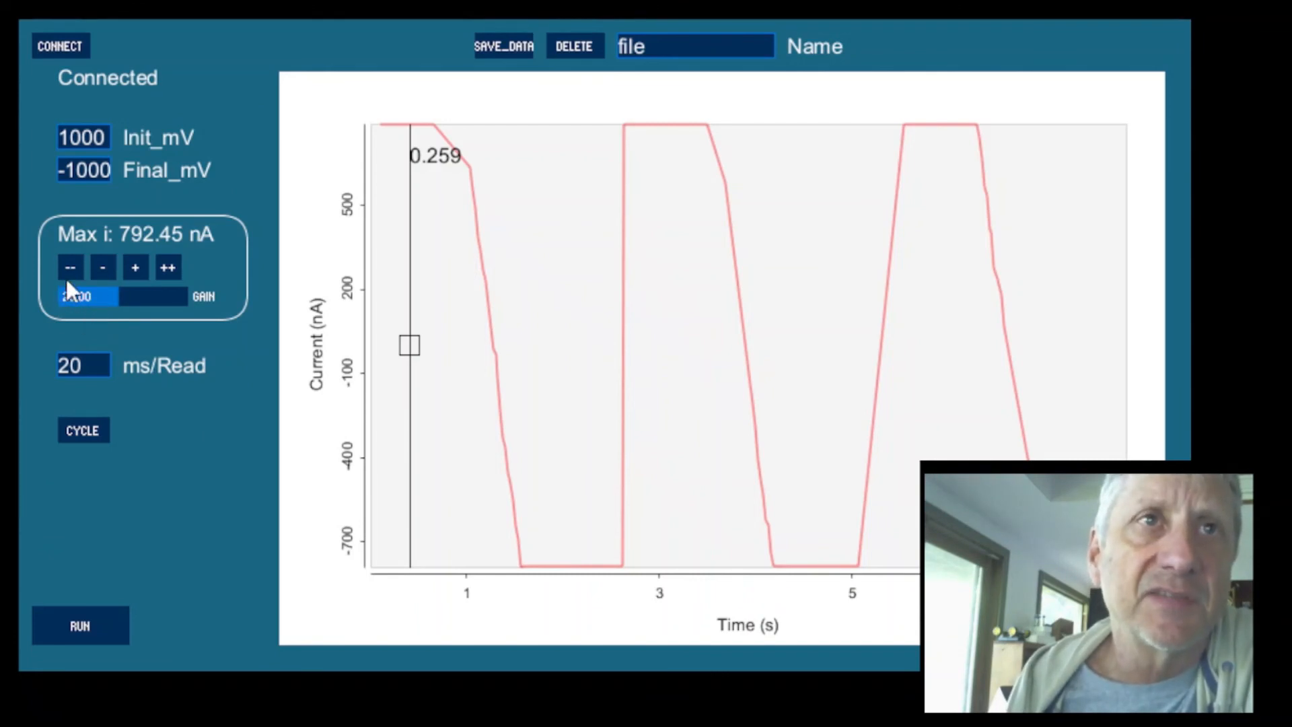
# Step: Lower the gain to 20.00 (Max i 5.00 uA) and rerun for a clean, unclipped ±5 uA sawtooth
pyautogui.click(102, 267)
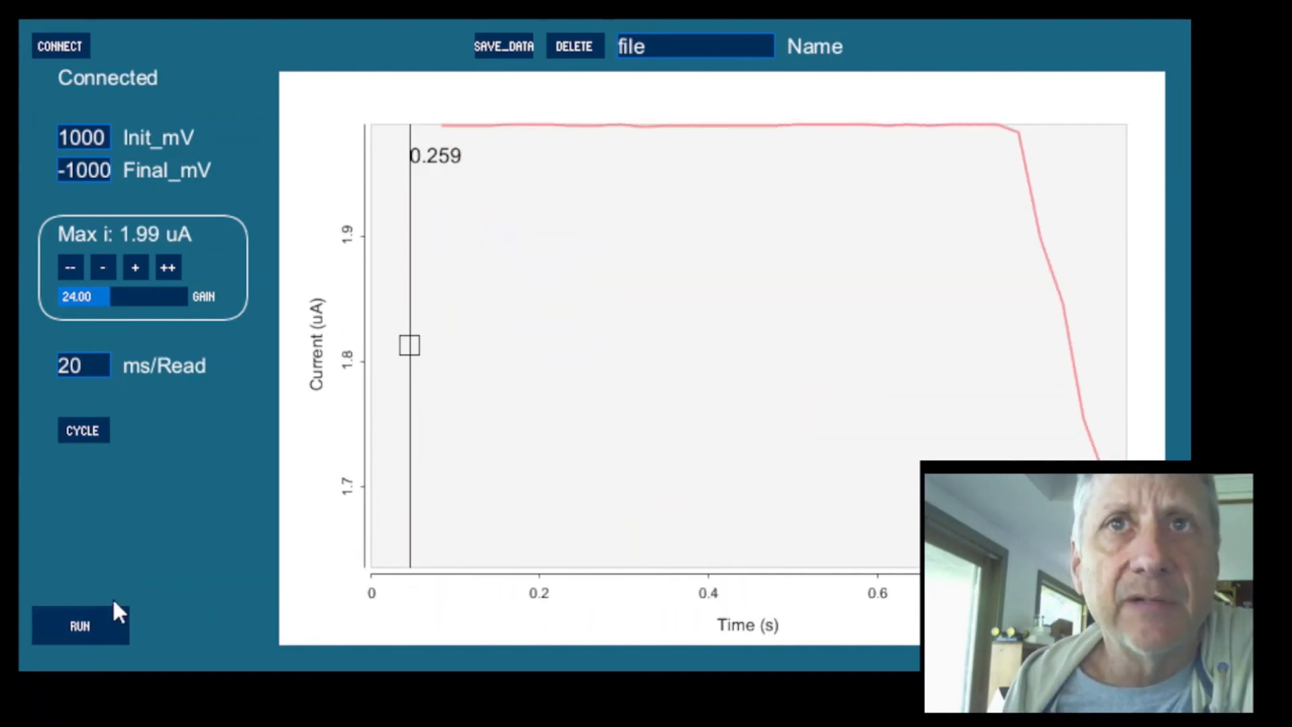
pyautogui.click(80, 623)
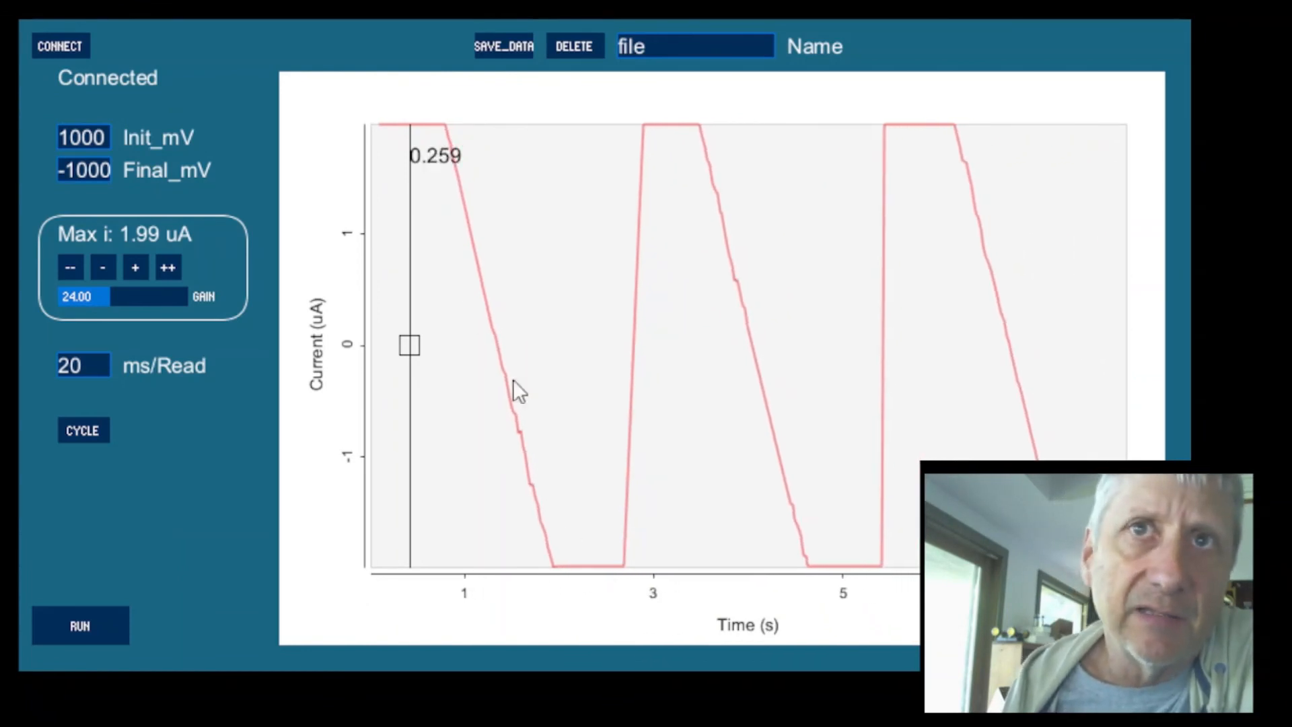
pyautogui.moveTo(388, 487)
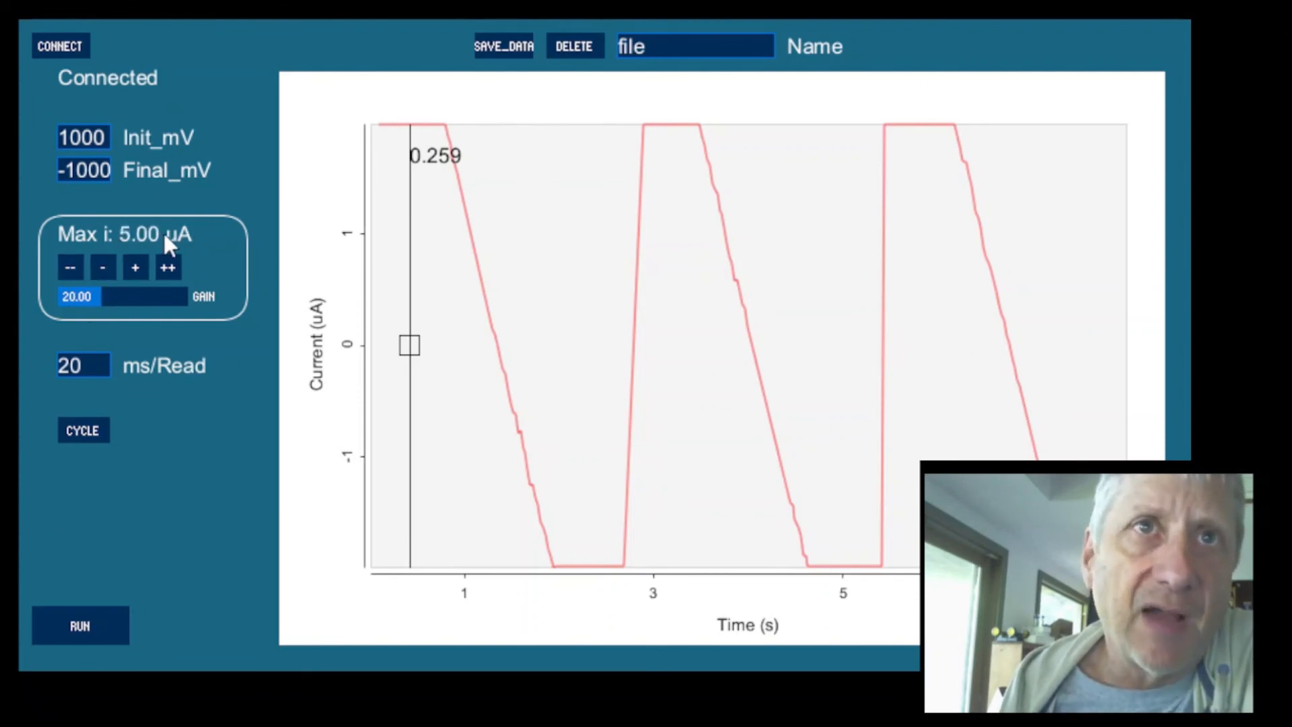
pyautogui.click(79, 625)
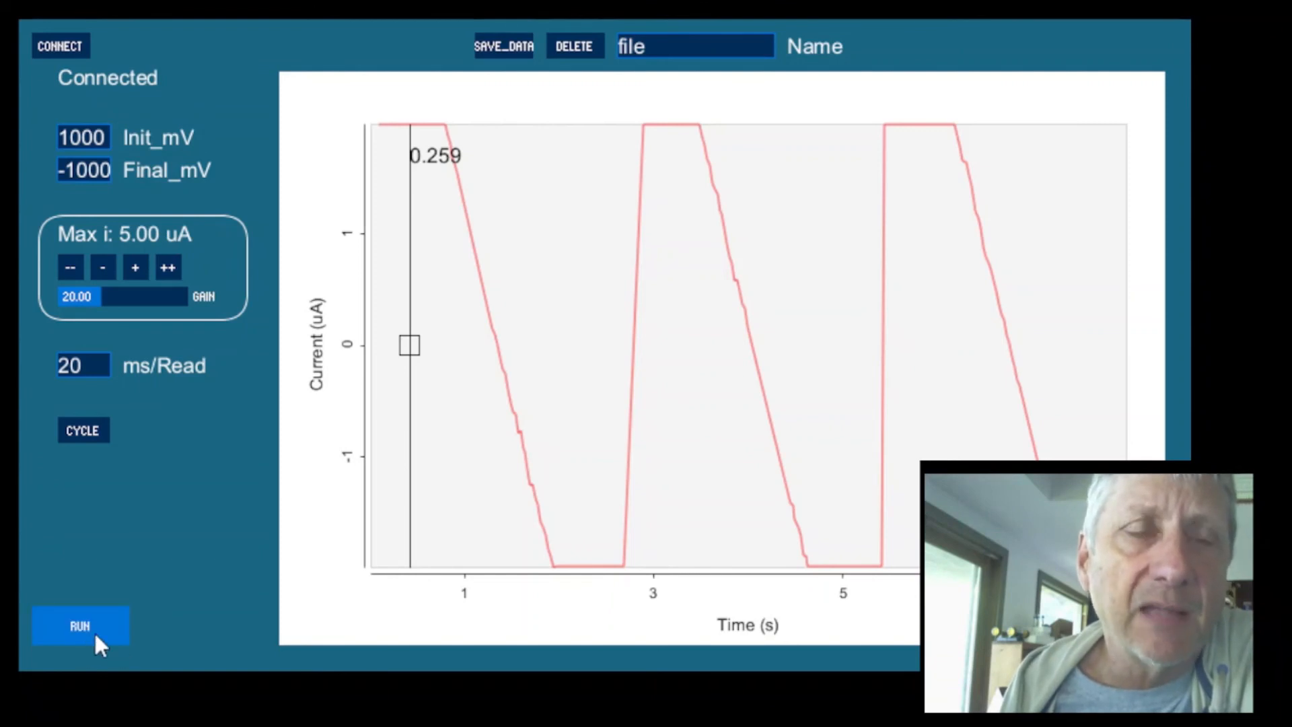
pyautogui.click(80, 625)
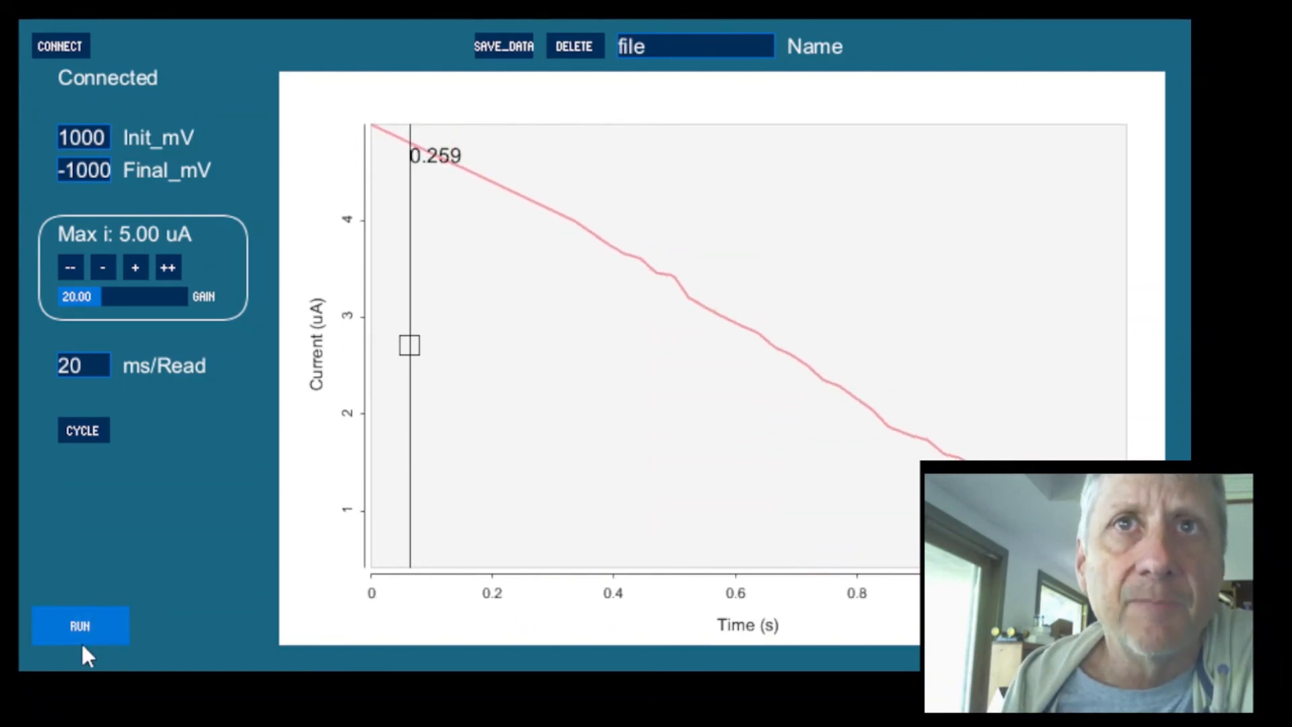
pyautogui.click(79, 624)
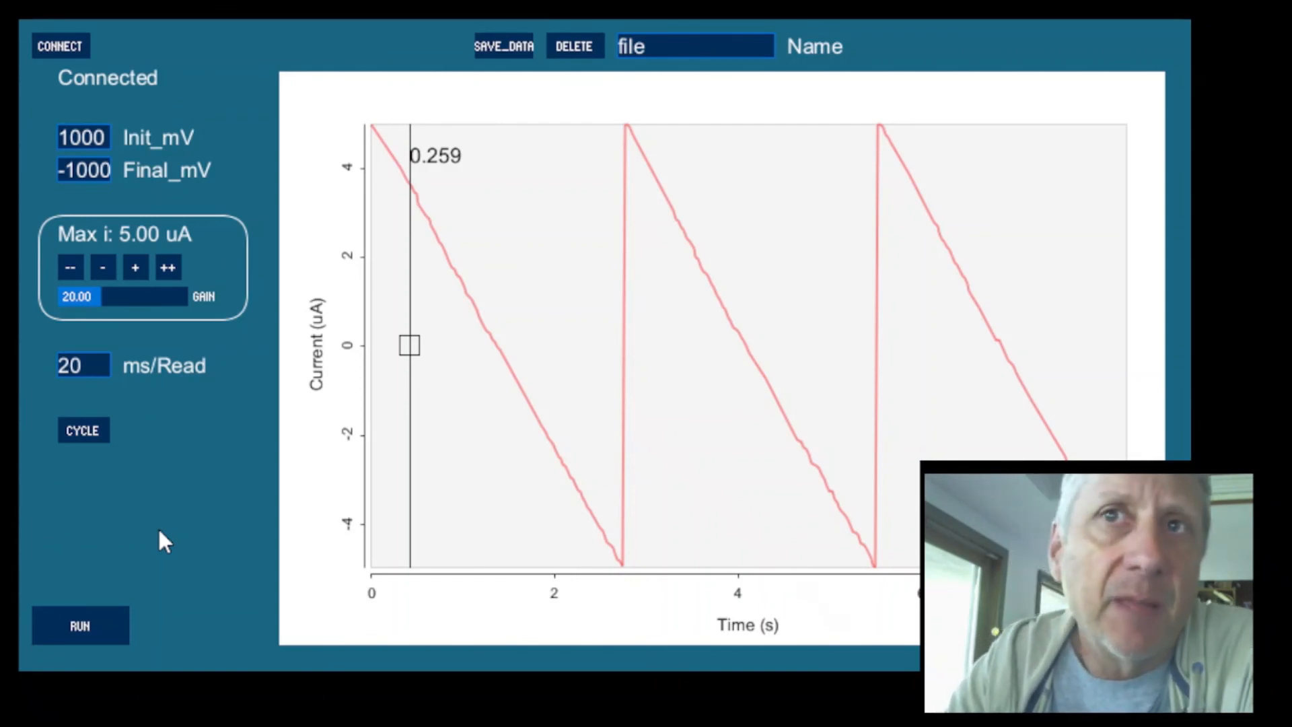
pyautogui.moveTo(179, 426)
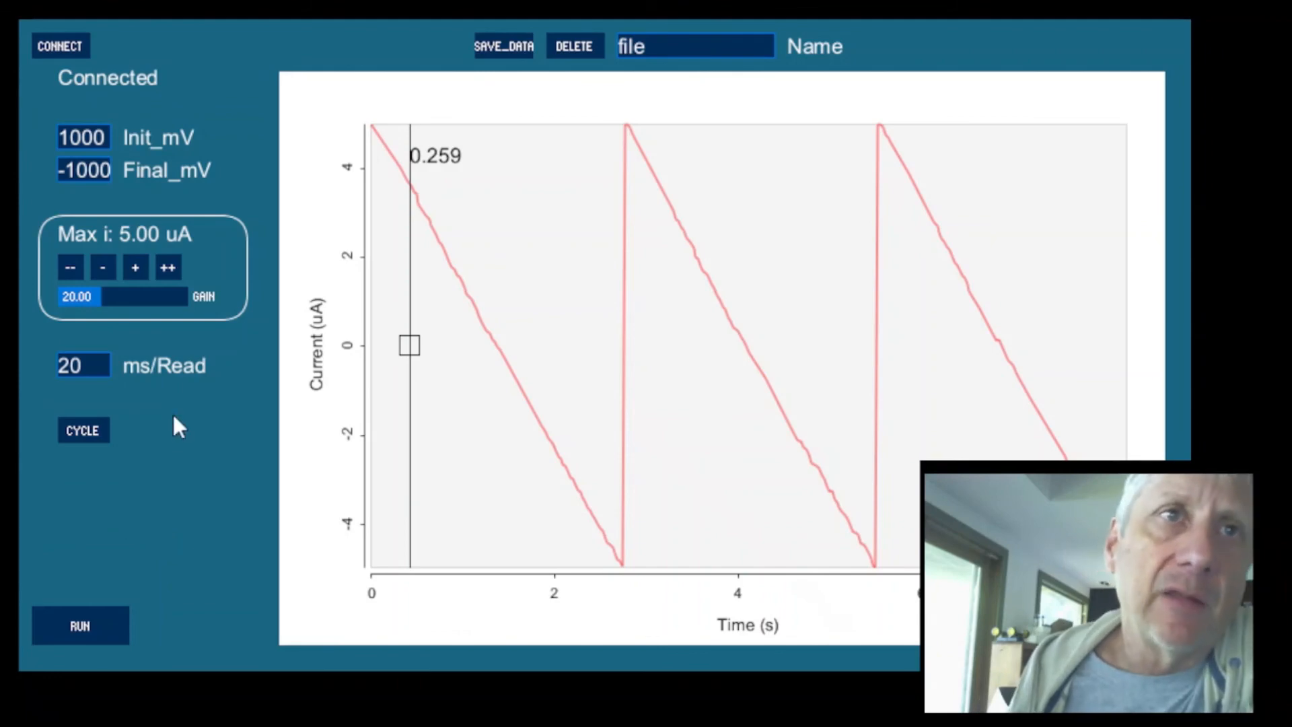